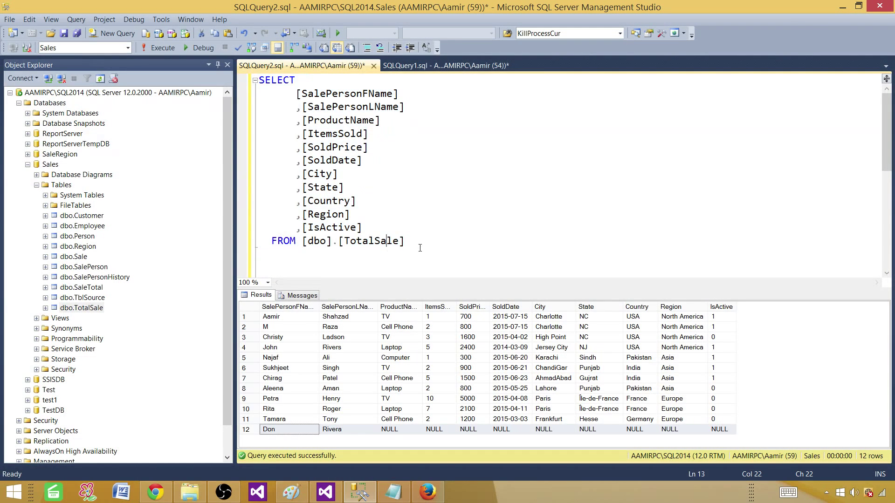
# Select the query text and point out the result row with NULL values
pyautogui.press('ctrl+a')
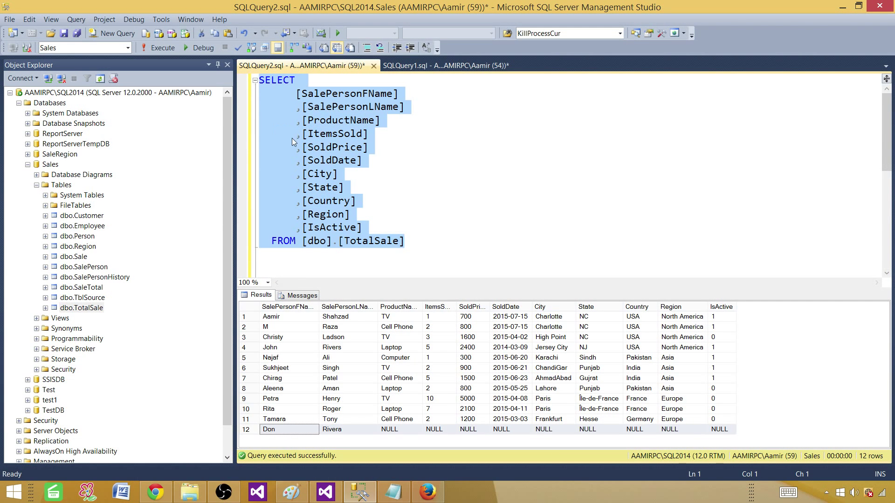
pyautogui.moveTo(214, 113)
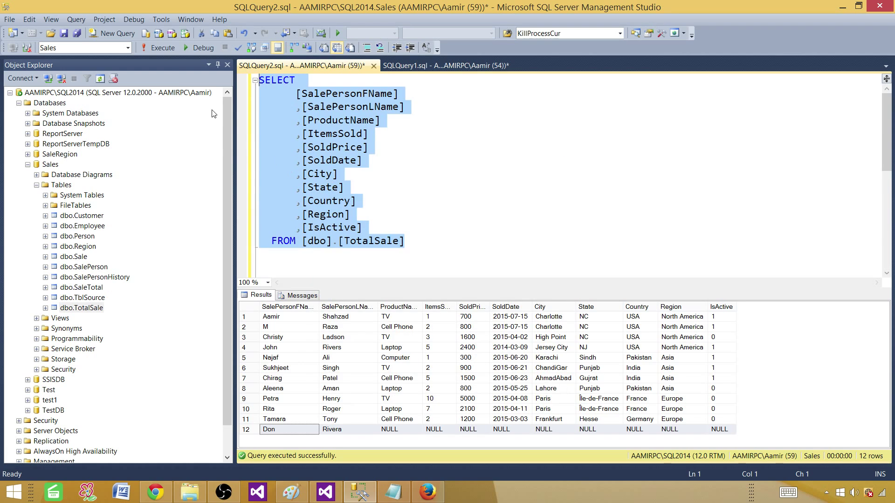
pyautogui.click(278, 317)
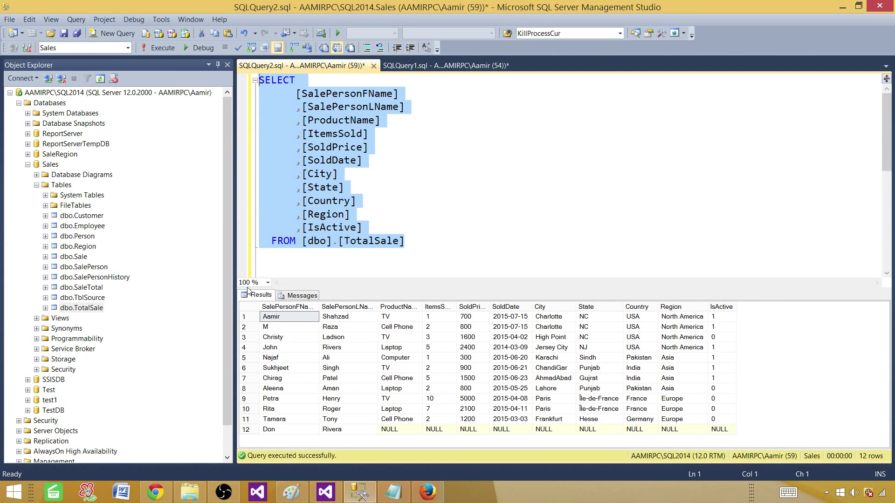
pyautogui.click(284, 429)
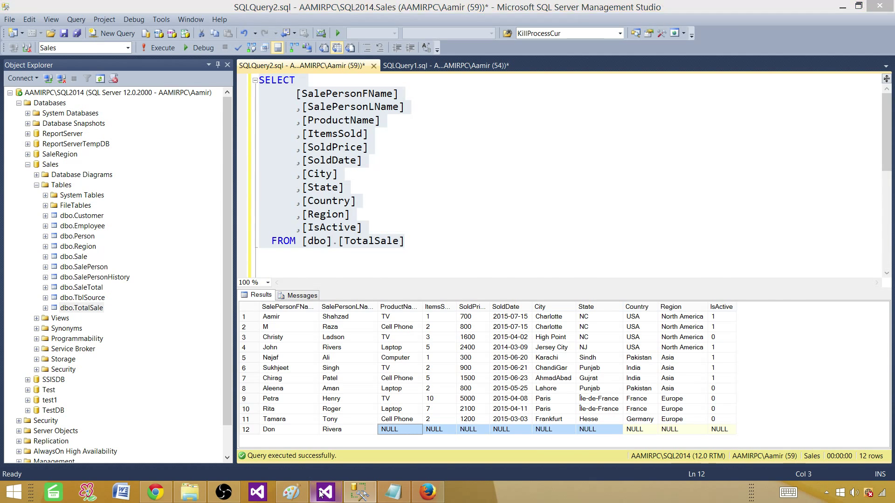
# Add a new Report item to the report project's Reports folder
pyautogui.click(319, 491)
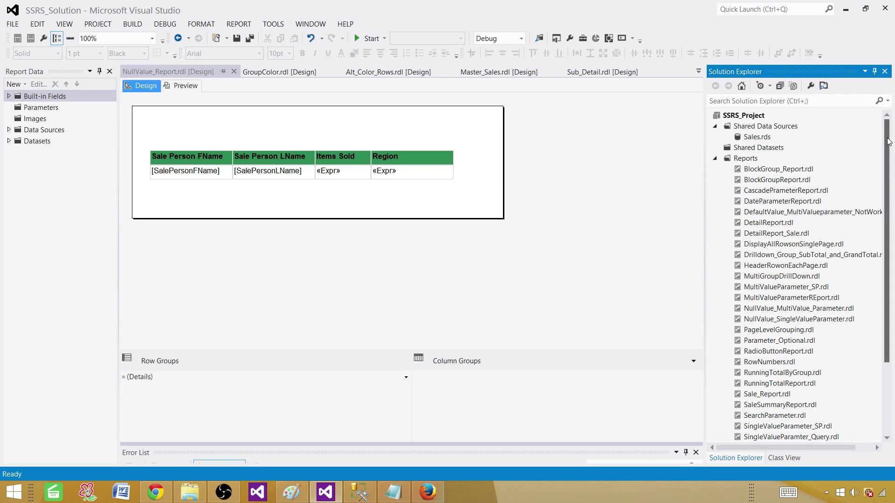
pyautogui.click(745, 158)
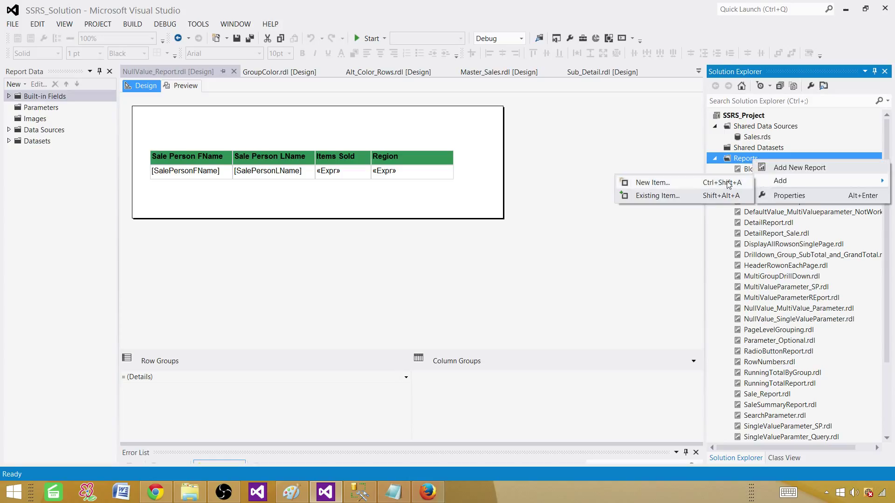
pyautogui.click(652, 182)
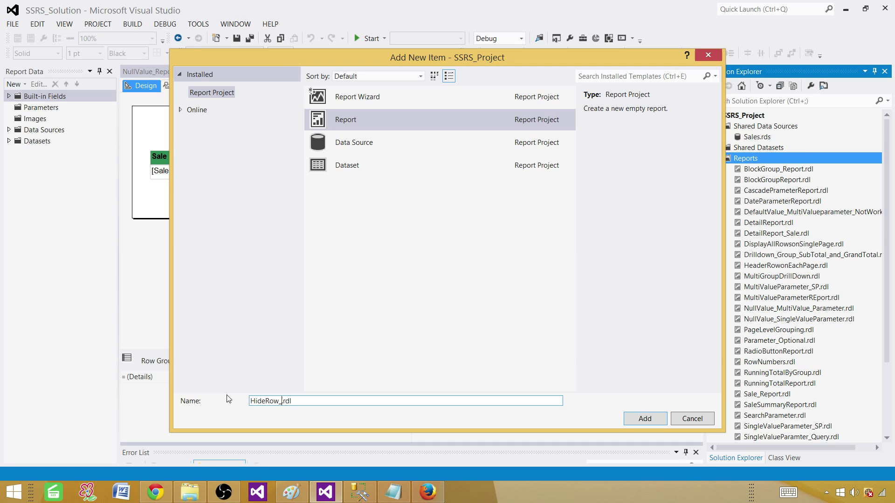
pyautogui.write('Report')
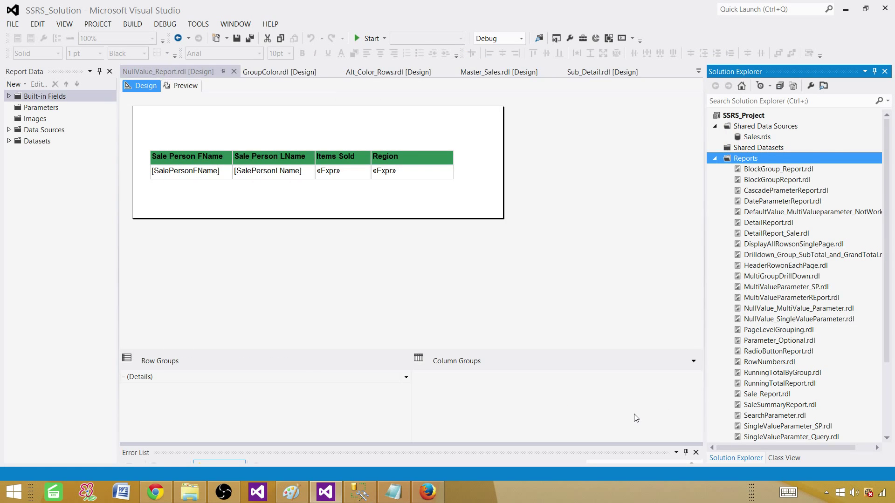
# Open HideRow_Report and add data source DS_Sales referencing the shared Sales source
pyautogui.doubleClick(774, 437)
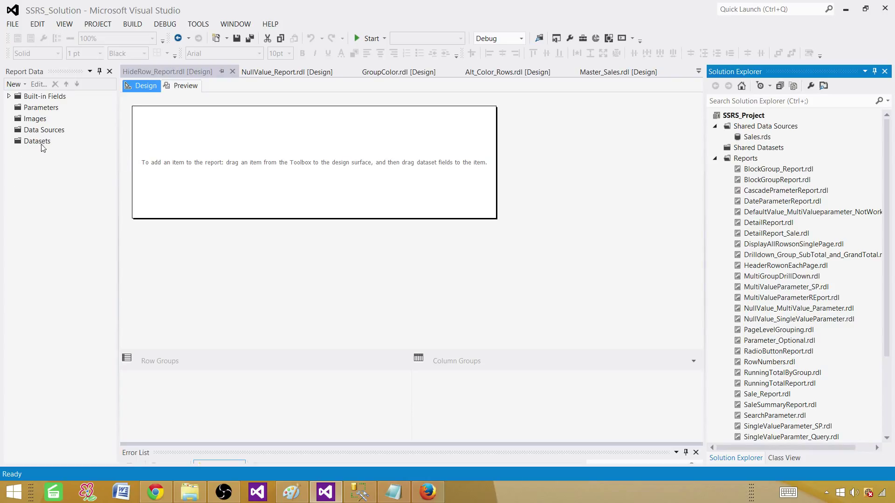
pyautogui.click(44, 130)
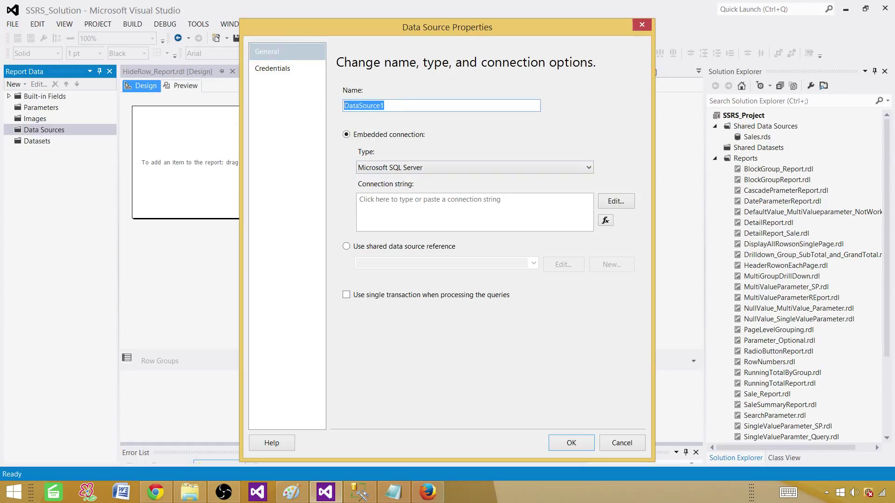
pyautogui.write('DS_Sales')
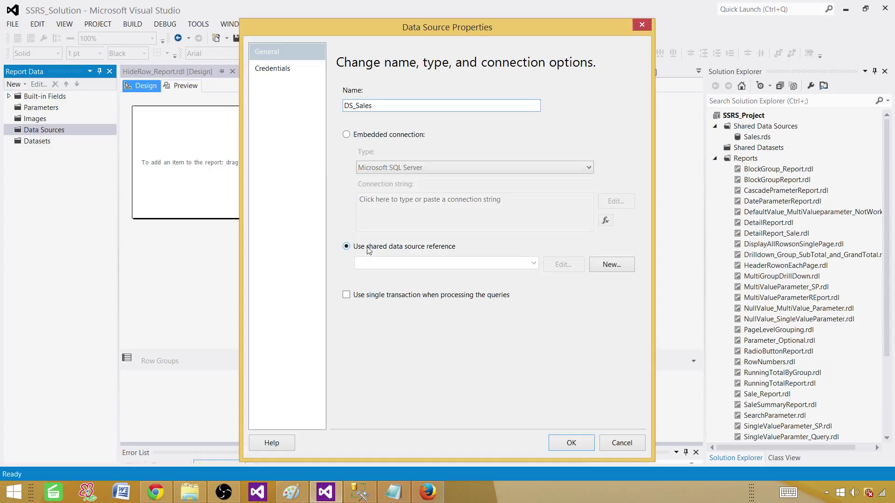
pyautogui.click(445, 263)
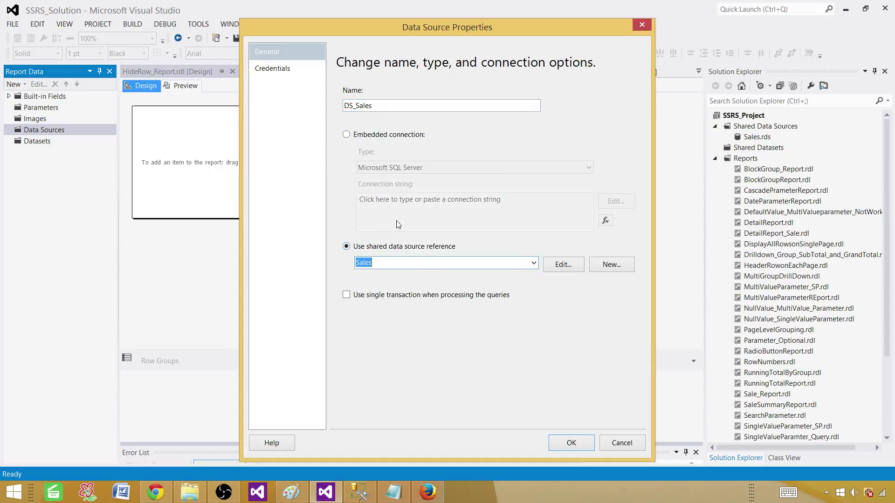
pyautogui.click(571, 443)
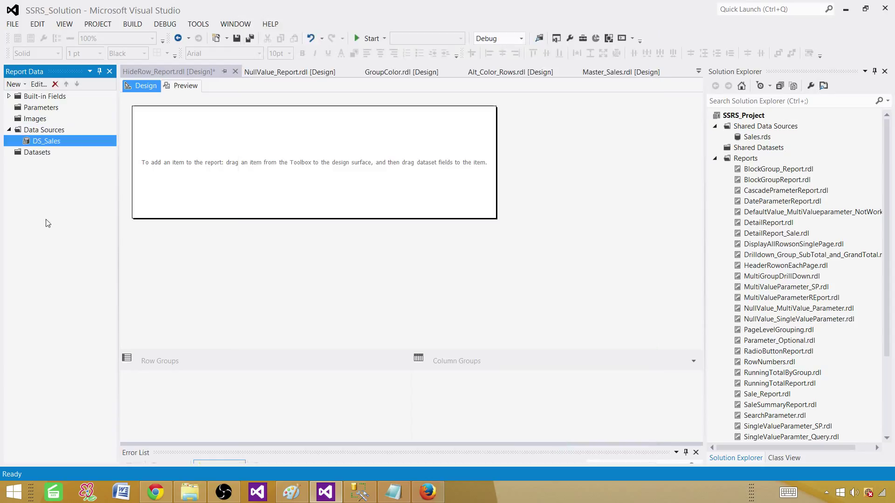
# Create the DSET_TotalSale dataset embedded in the report
pyautogui.rightClick(37, 153)
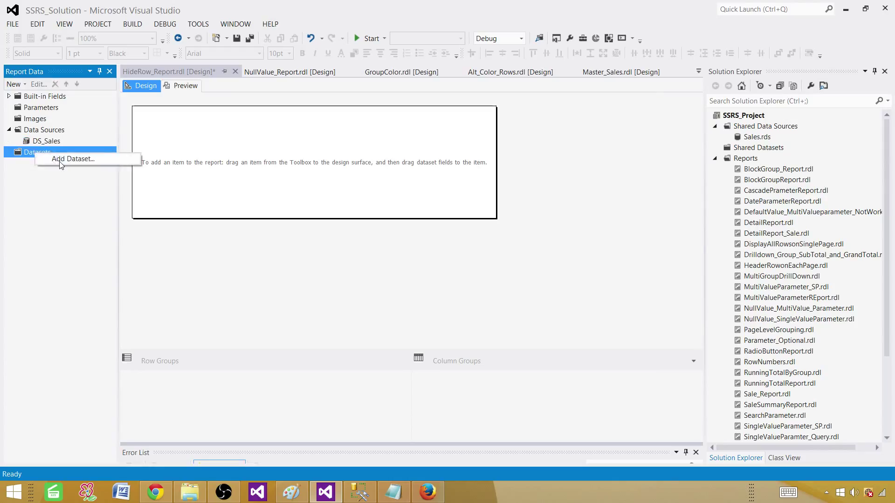
pyautogui.click(73, 159)
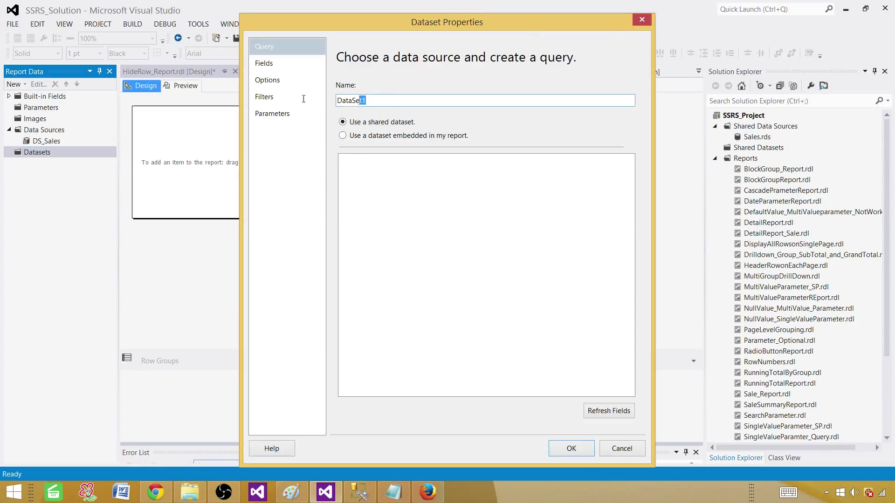
pyautogui.write('DSET_TotalSal')
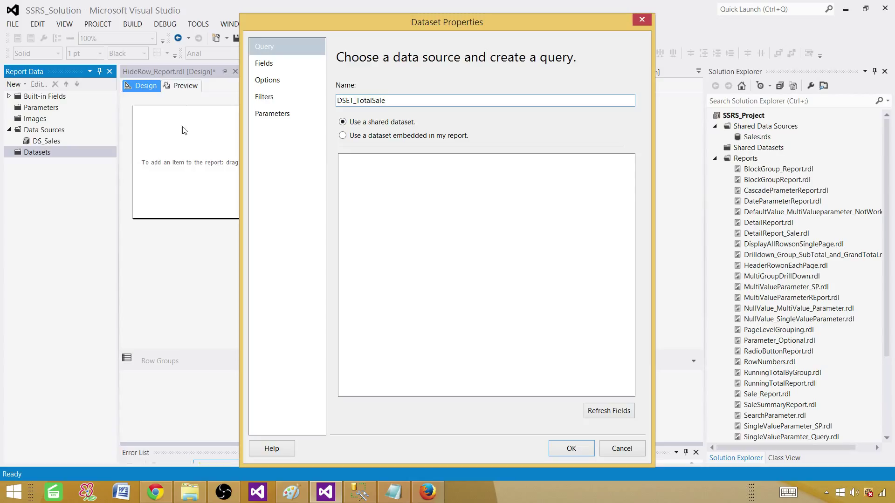
pyautogui.click(342, 135)
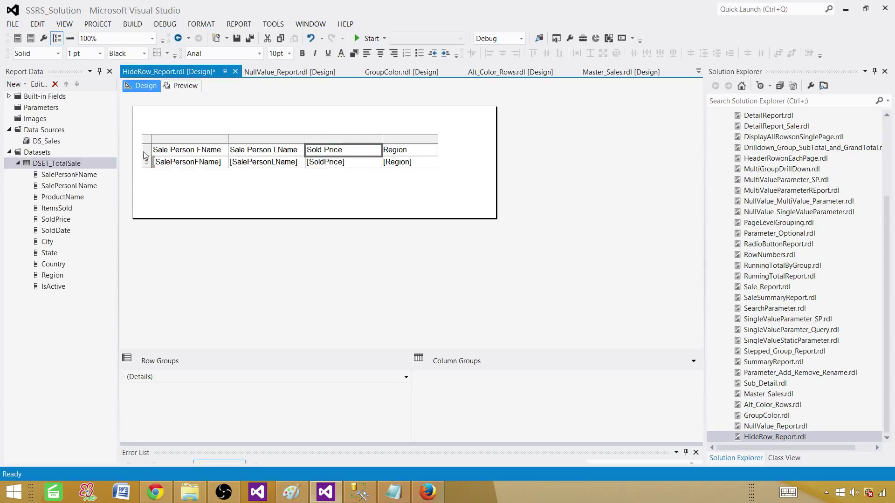
# Give the table header row a turquoise background and preview the report
pyautogui.click(301, 53)
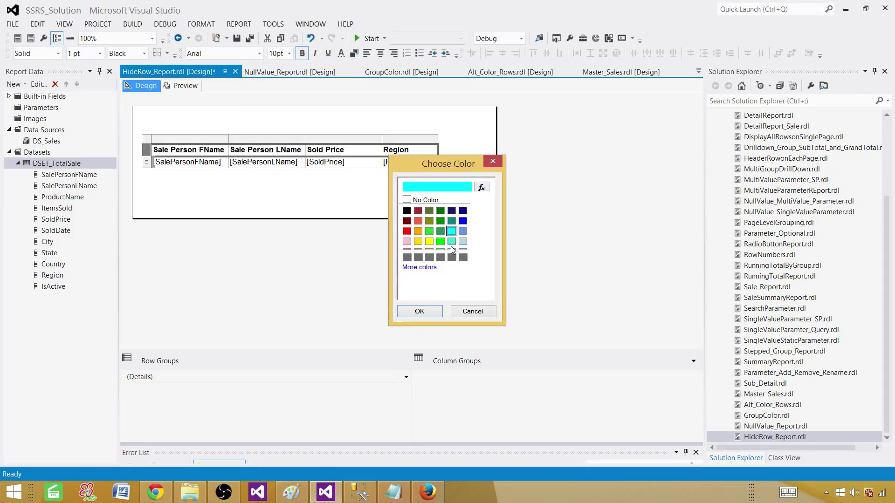
pyautogui.click(419, 311)
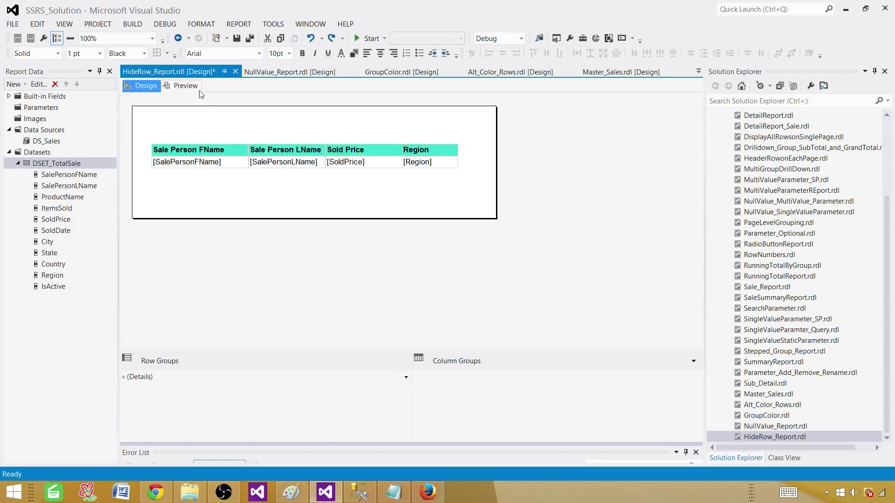
pyautogui.click(184, 85)
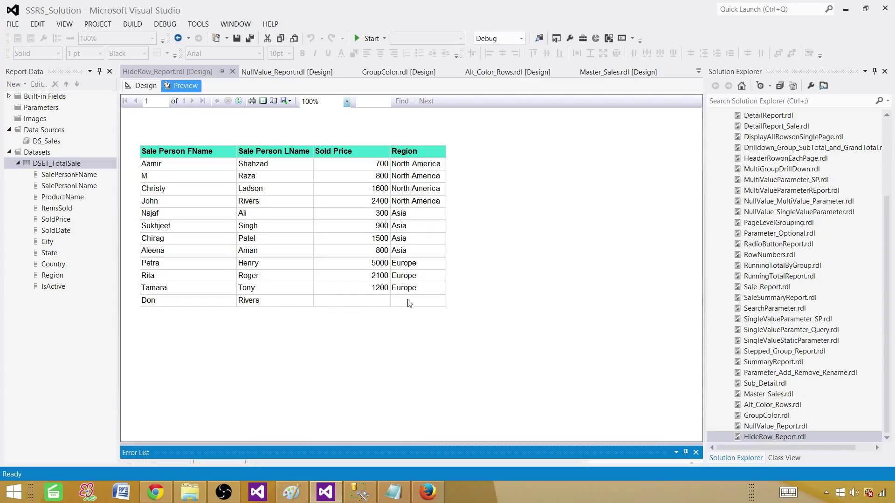
pyautogui.moveTo(319, 219)
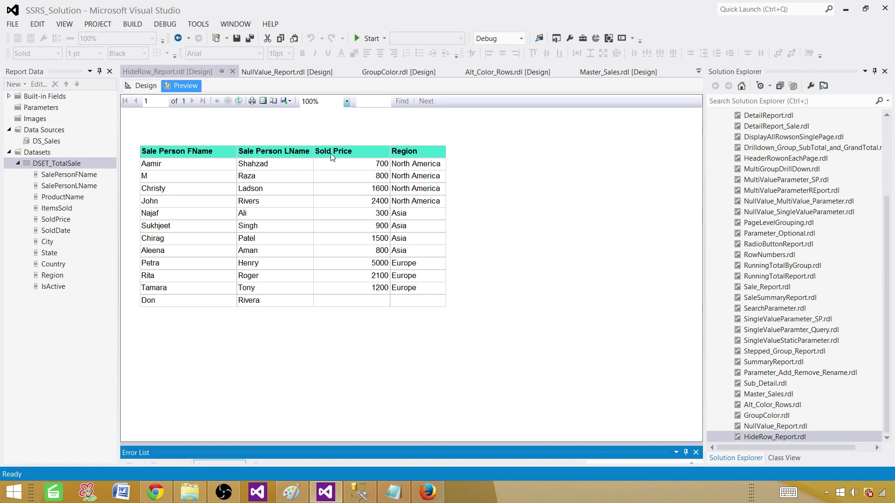
pyautogui.moveTo(350, 160)
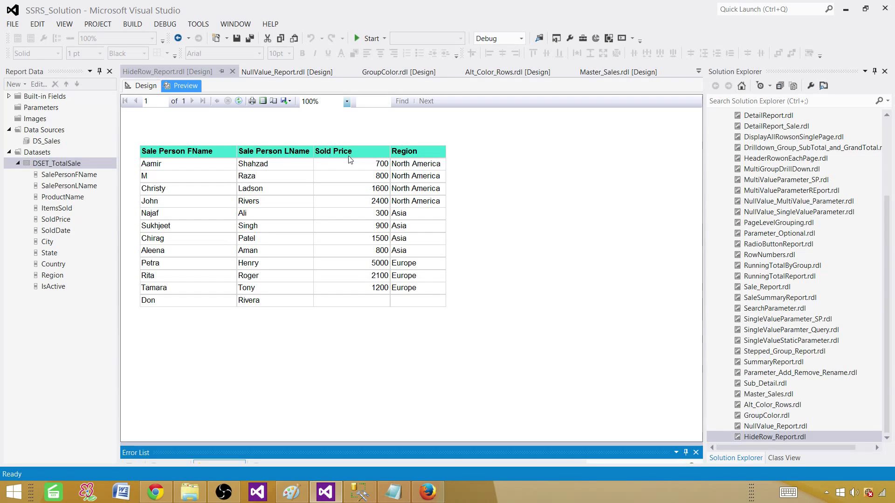
pyautogui.moveTo(372, 312)
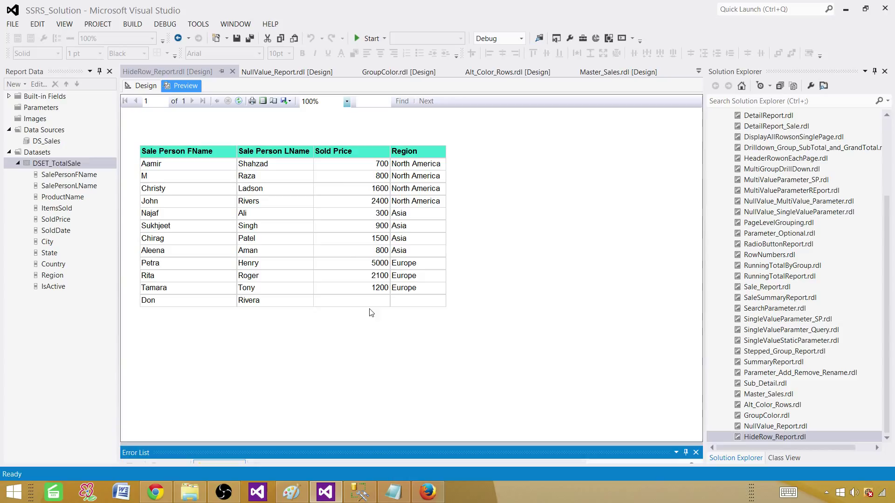
pyautogui.moveTo(245, 301)
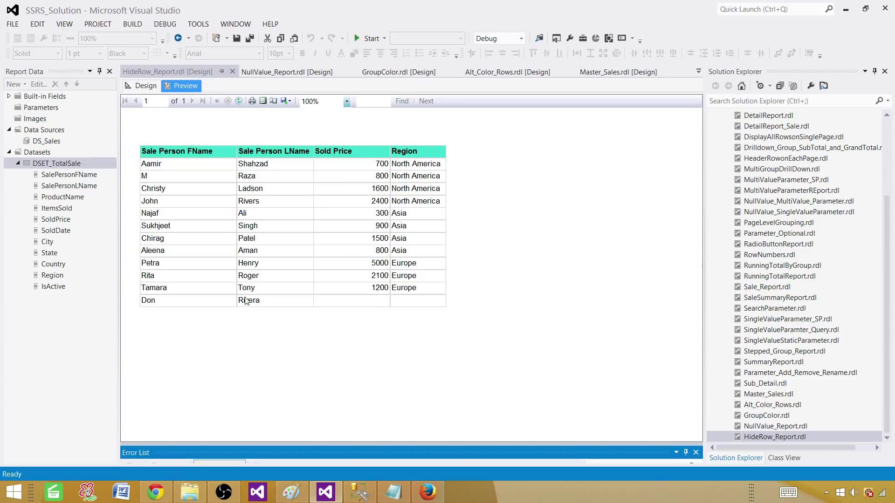
pyautogui.moveTo(299, 310)
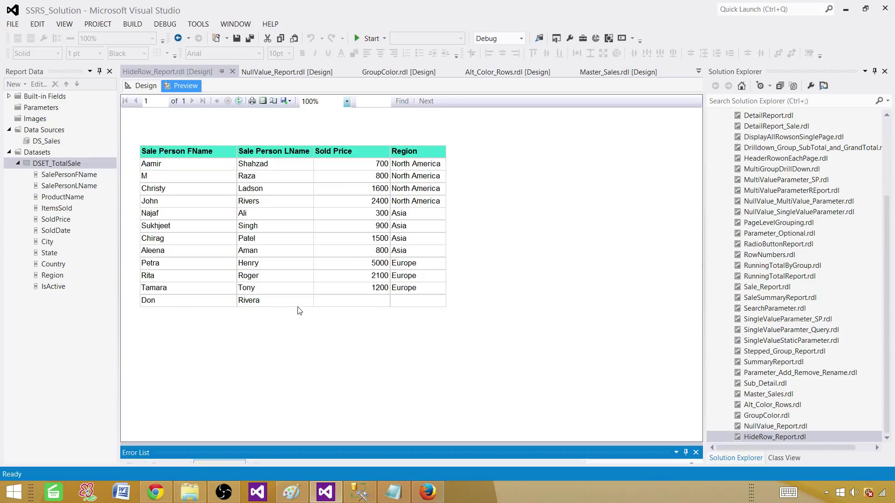
pyautogui.moveTo(366, 313)
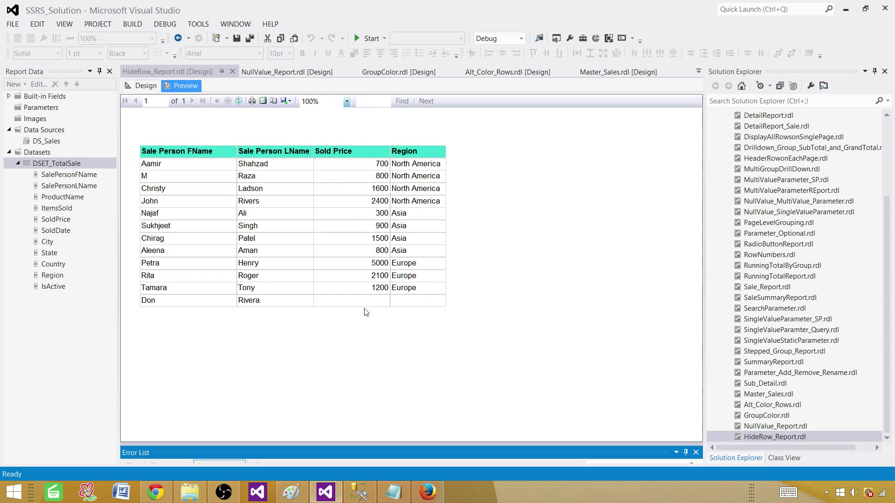
pyautogui.moveTo(420, 304)
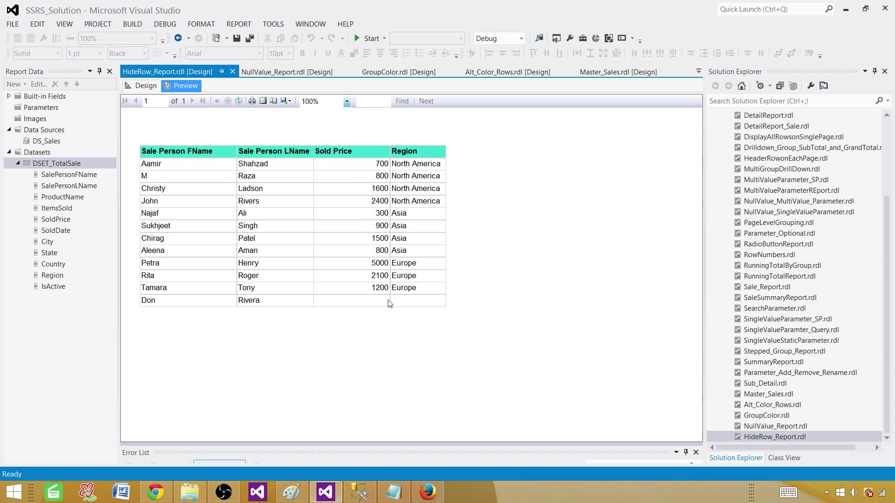
pyautogui.moveTo(381, 304)
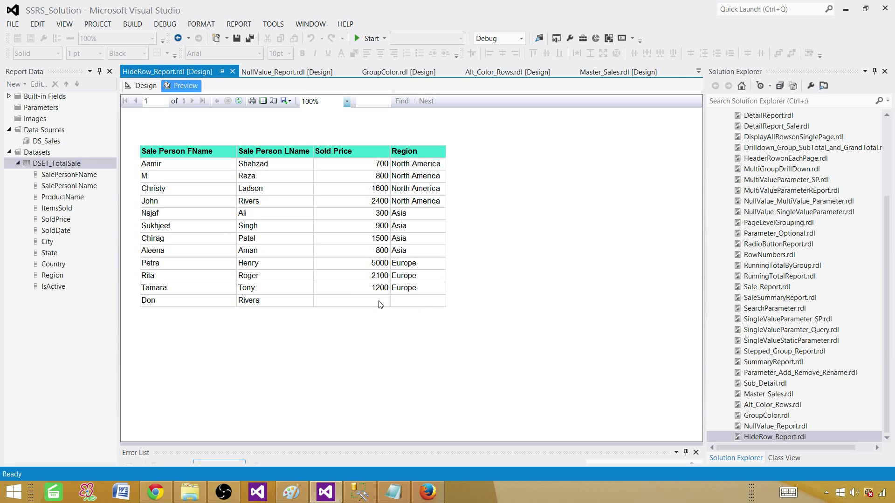
pyautogui.moveTo(403, 303)
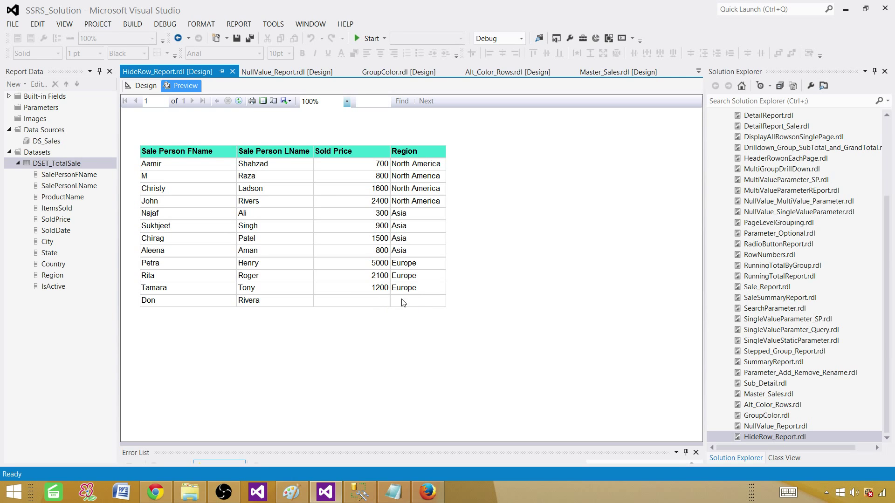
pyautogui.moveTo(156, 119)
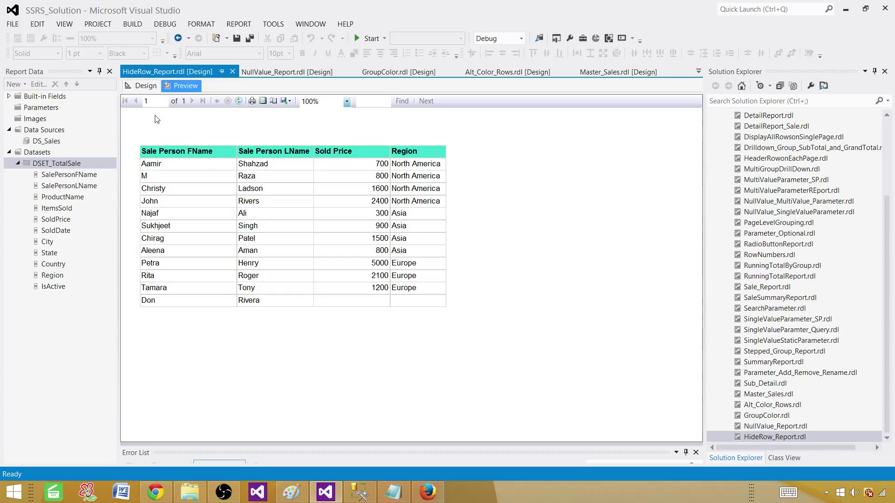
# Set the detail row's visibility to Hide
pyautogui.click(141, 86)
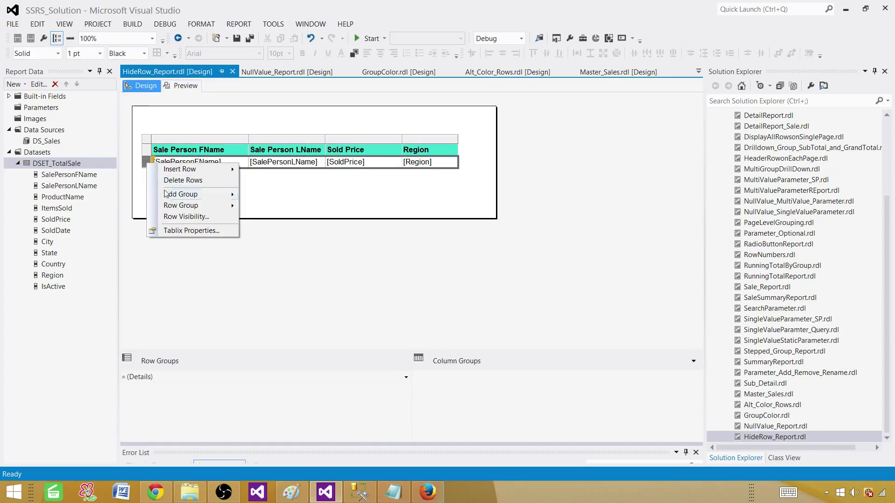
pyautogui.click(186, 217)
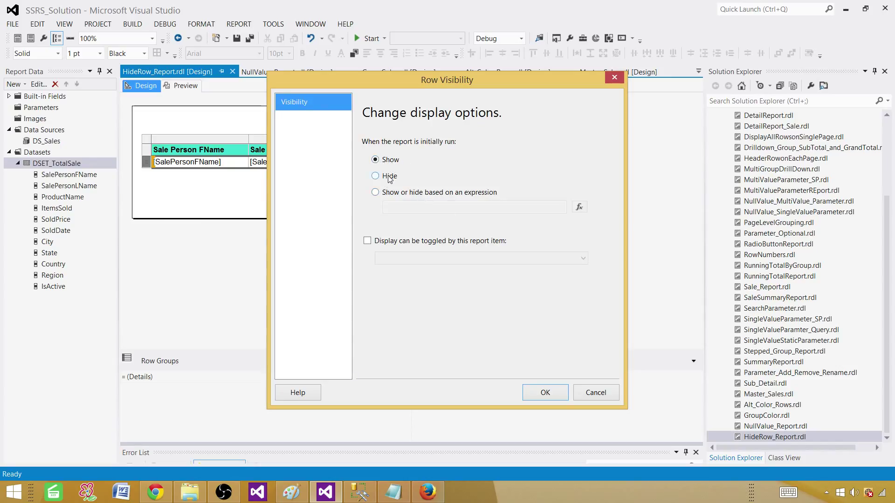
pyautogui.click(375, 175)
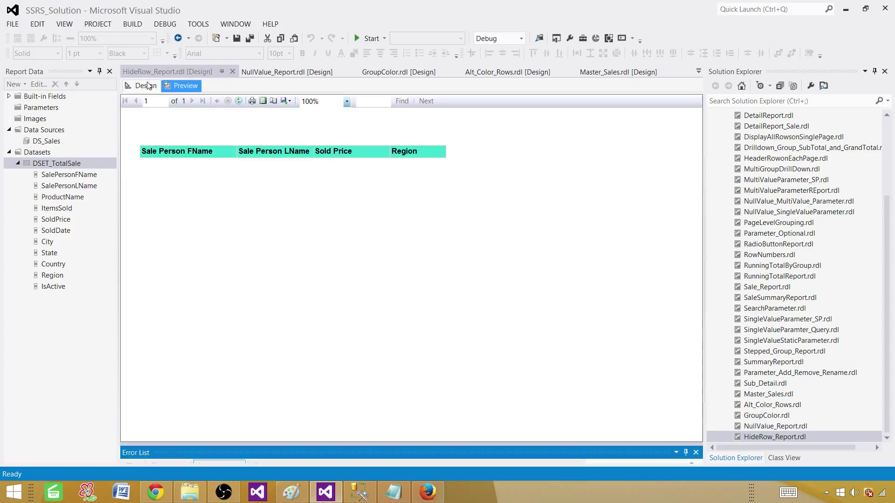
# Change the detail row visibility to 'Show or hide based on an expression'
pyautogui.rightClick(145, 162)
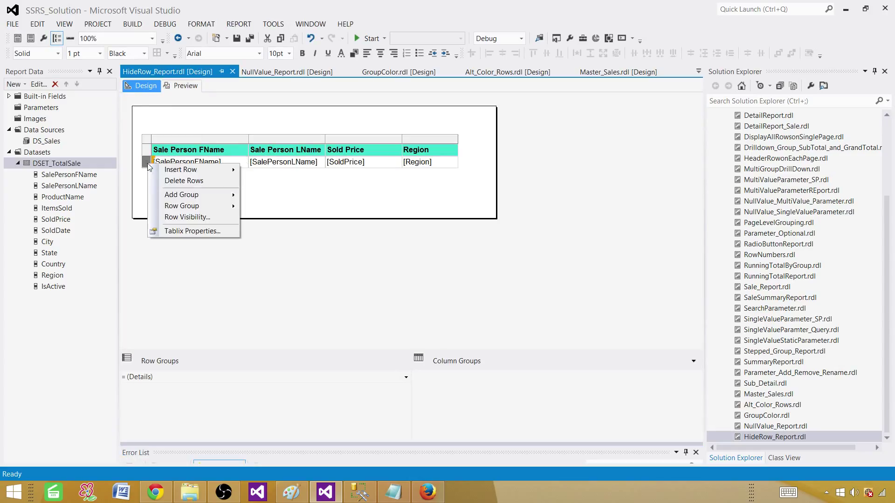
pyautogui.click(187, 217)
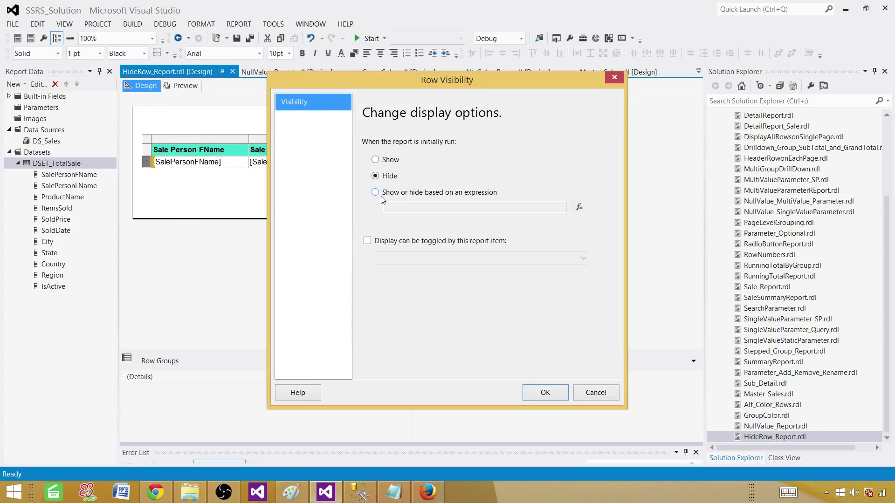
pyautogui.click(375, 192)
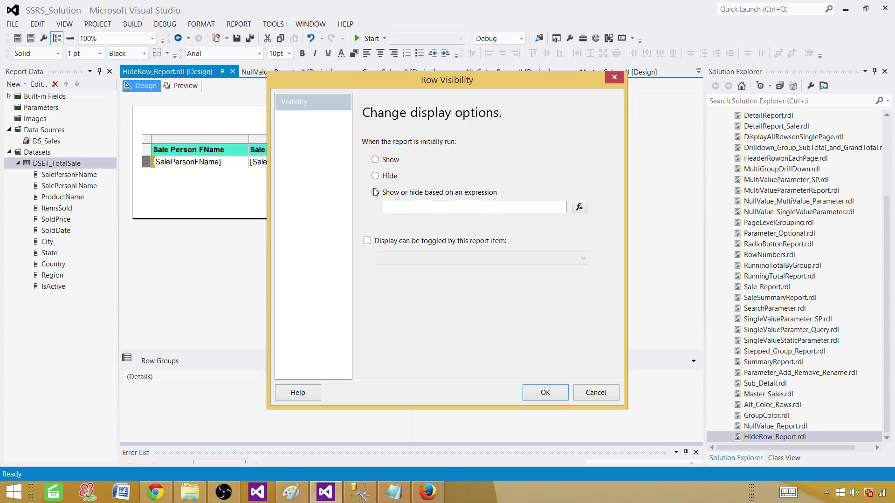
pyautogui.click(374, 192)
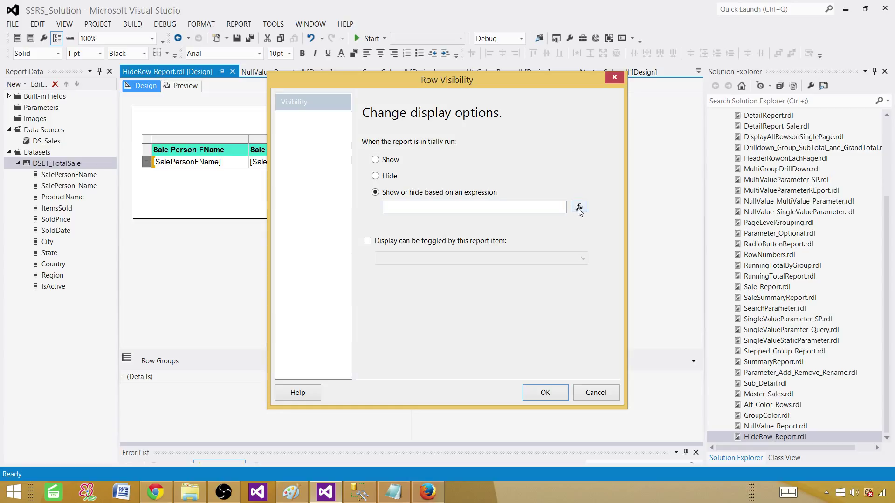
# Begin the visibility expression as =IIF(Isnothing(Fields!SoldPrice.Value
pyautogui.click(579, 207)
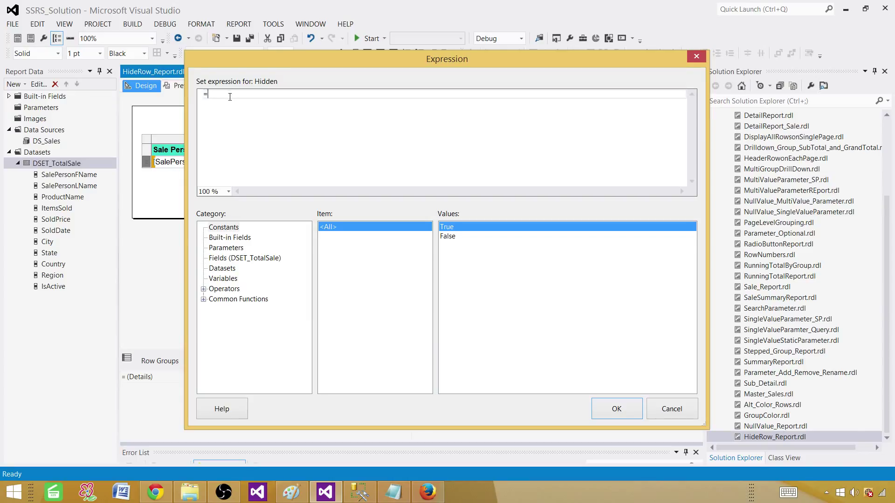
pyautogui.write('II')
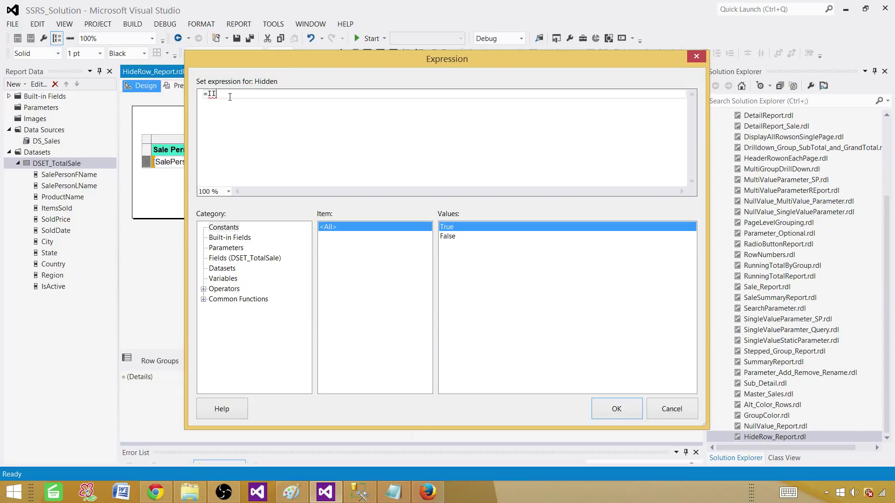
pyautogui.write('F(')
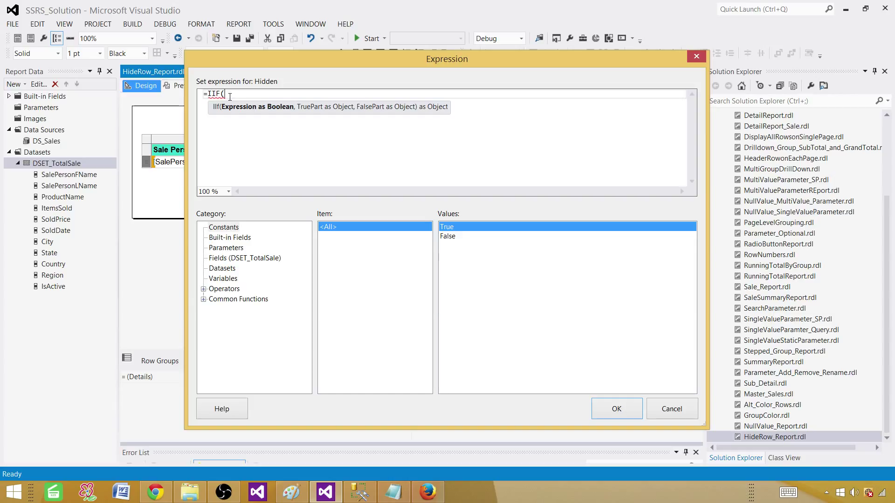
pyautogui.write('Isnothing')
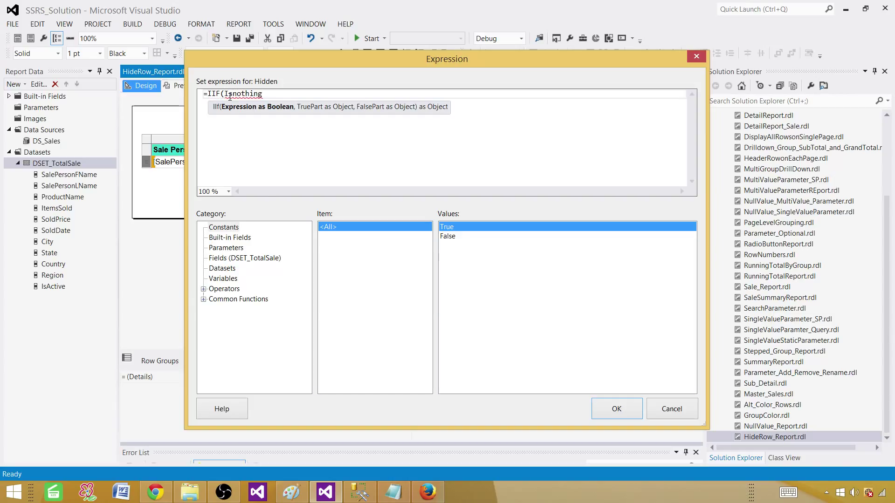
pyautogui.click(243, 258)
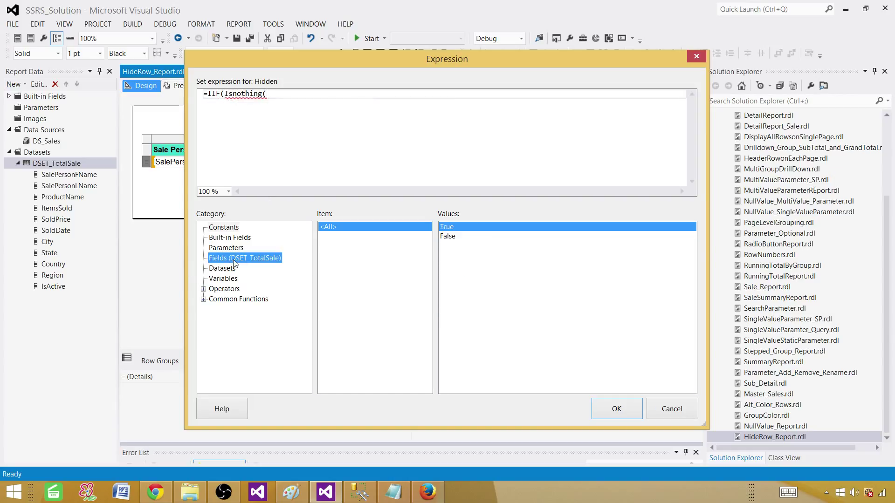
pyautogui.click(244, 257)
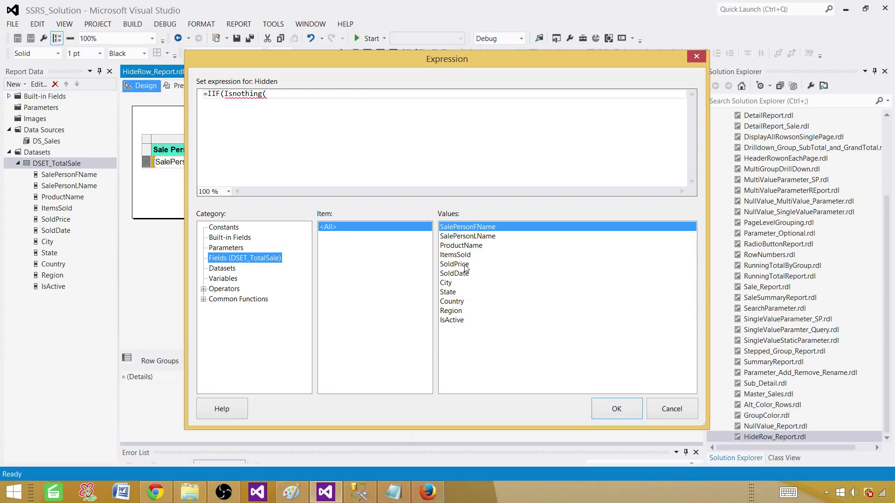
pyautogui.doubleClick(454, 264)
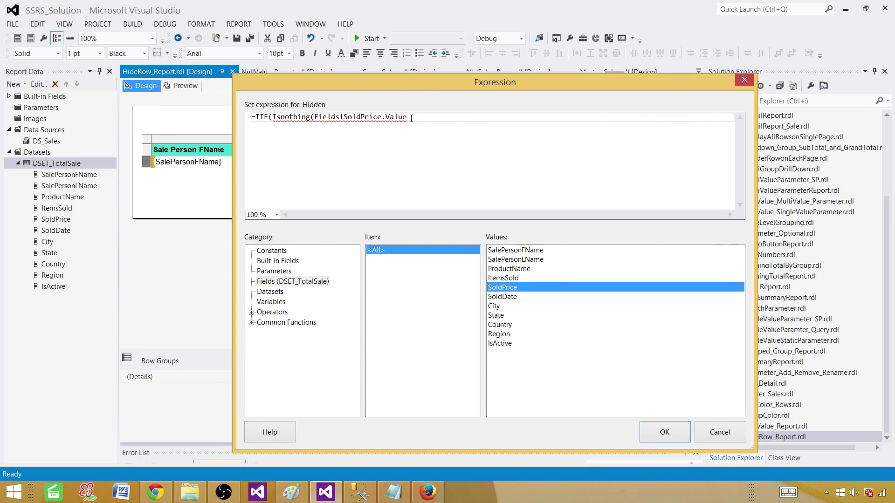
# Finish the expression with ),true,false) and confirm it
pyautogui.write(')')
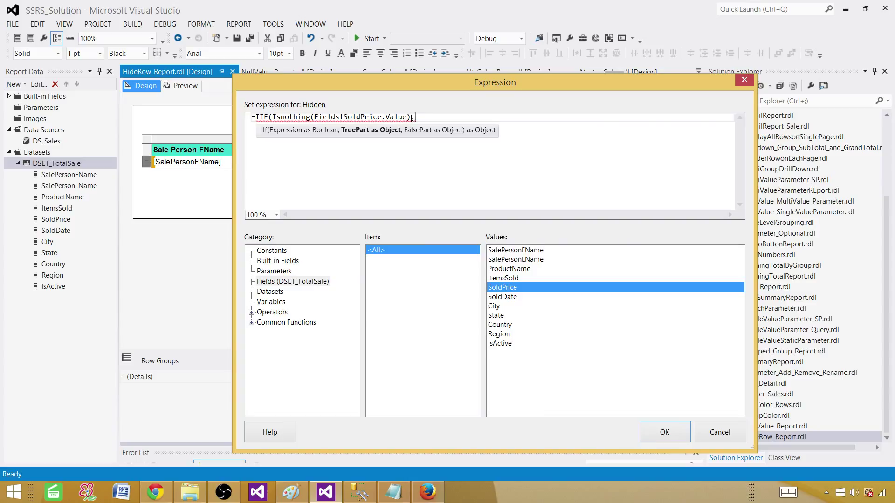
pyautogui.write('true,')
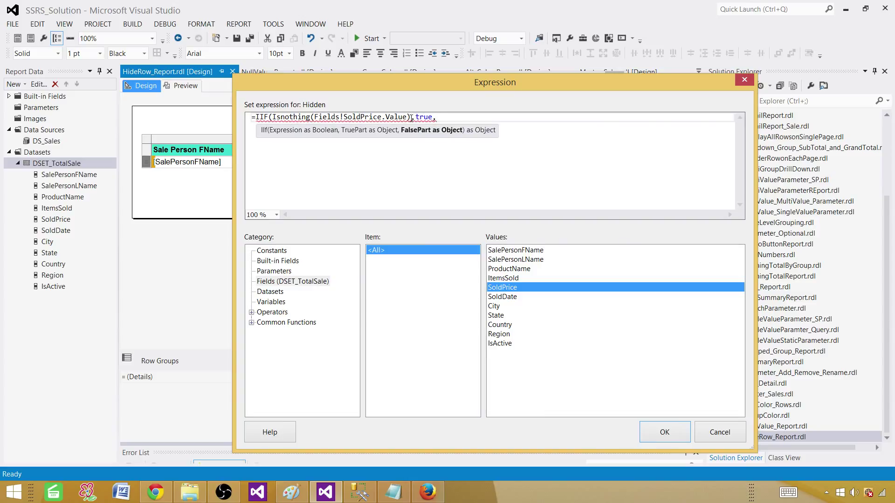
pyautogui.write('f')
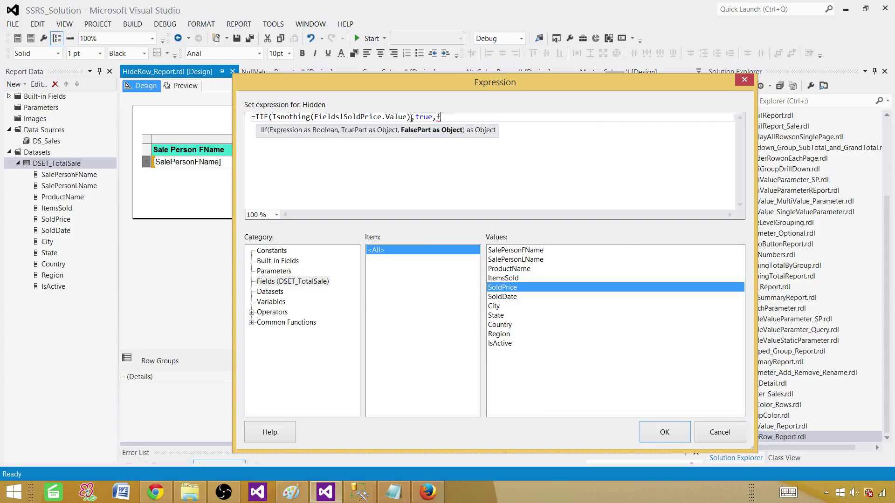
pyautogui.write('alse)')
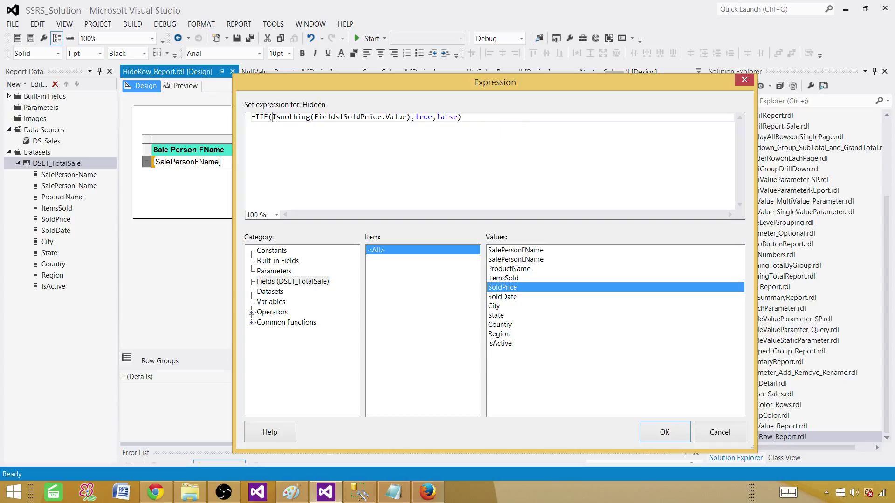
pyautogui.moveTo(274, 117); pyautogui.dragTo(410, 117)
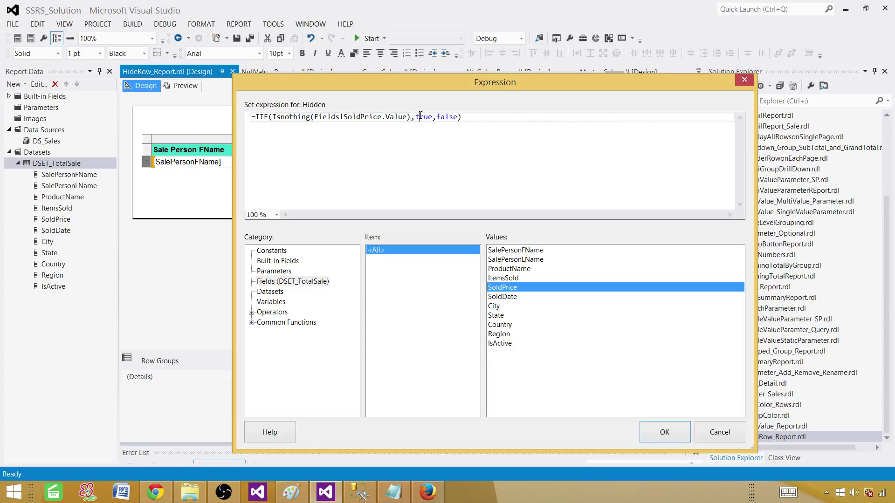
pyautogui.doubleClick(423, 117)
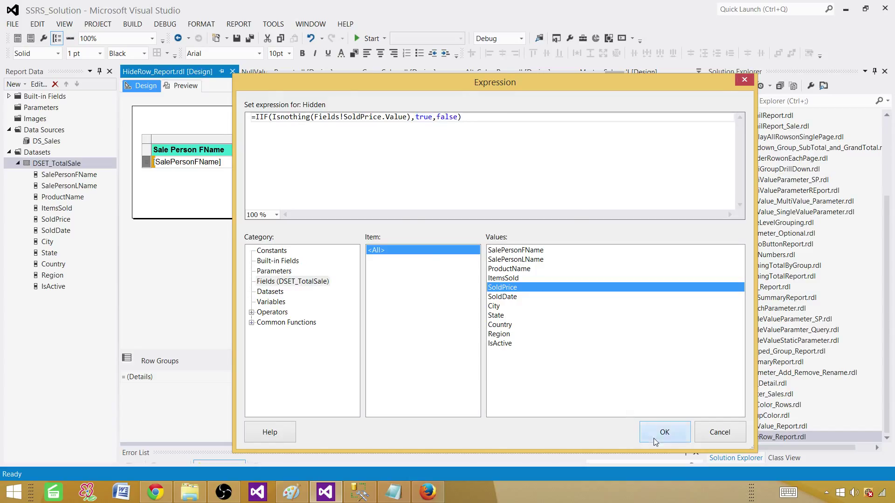
pyautogui.click(665, 432)
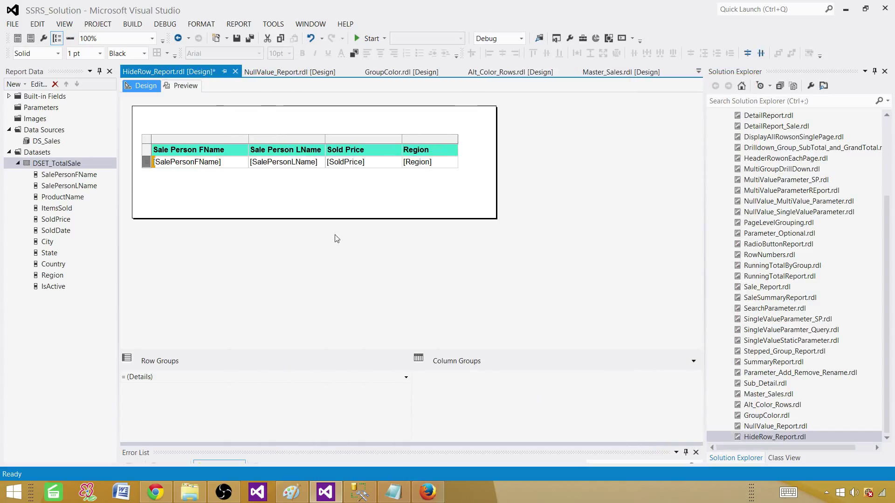
pyautogui.click(186, 86)
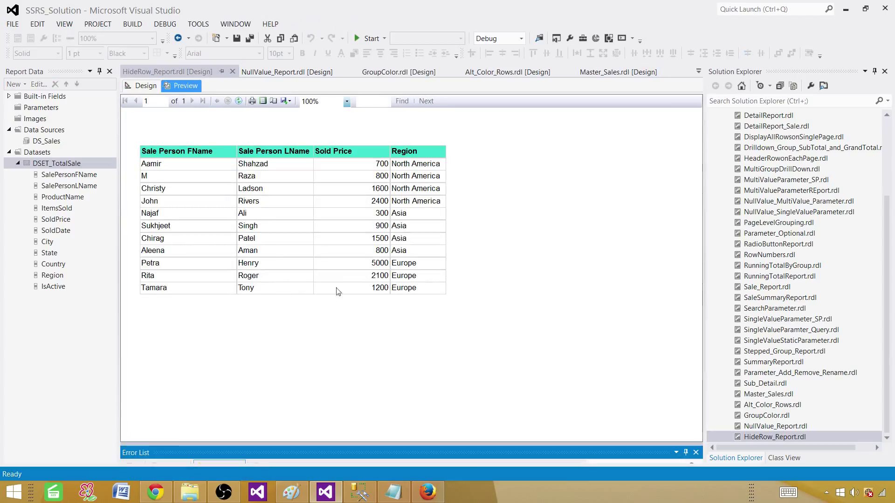
pyautogui.moveTo(372, 301)
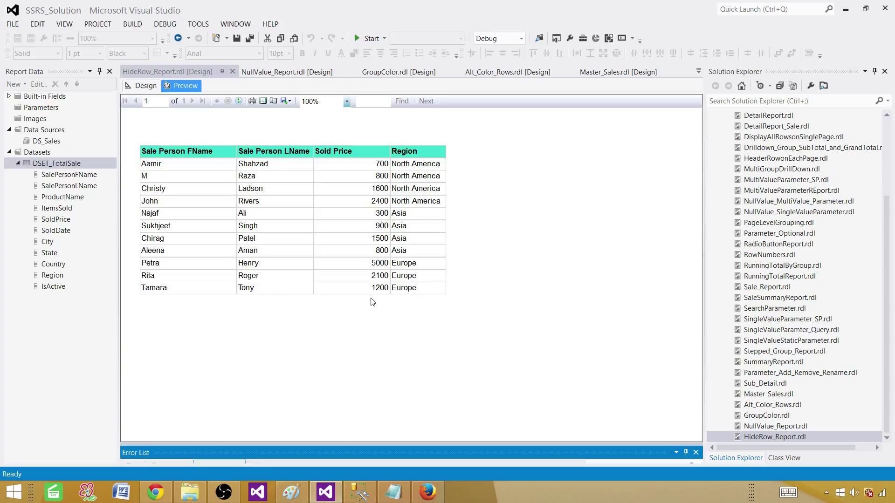
pyautogui.moveTo(357, 166)
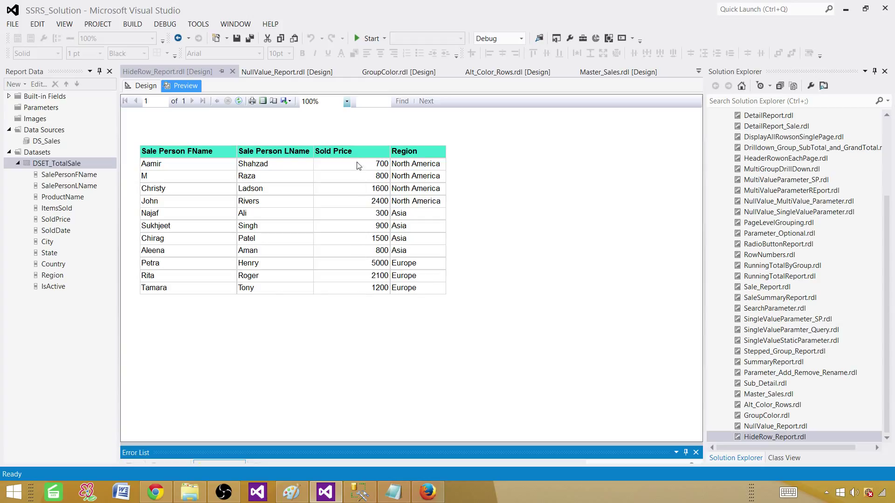
pyautogui.moveTo(362, 304)
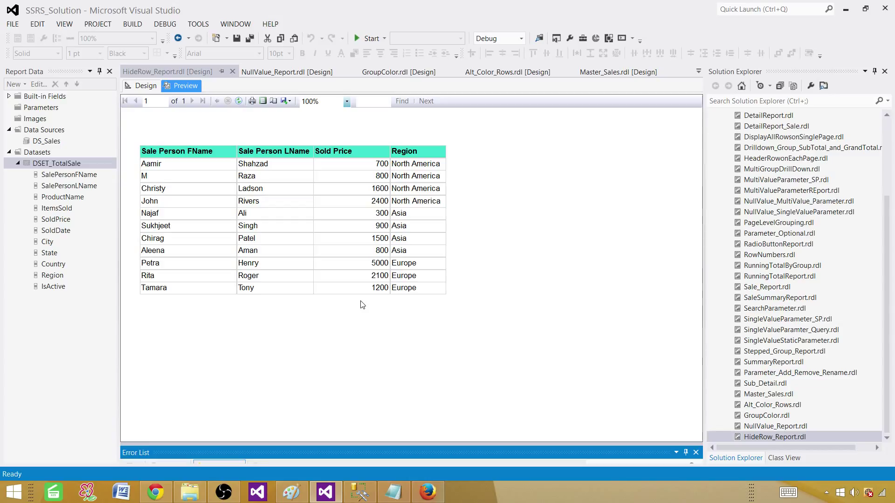
pyautogui.click(145, 86)
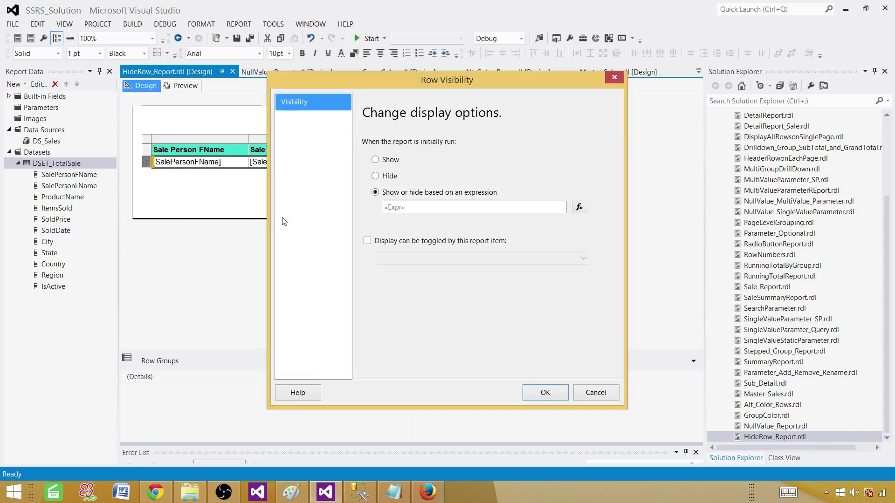
# Edit the expression to IIF((IsNothing(SoldPrice) and IsNothing(Region)),true,false) and apply it
pyautogui.click(579, 207)
pyautogui.write('=IIF(Isnothing(Fields!SoldPrice.Value) a,true,false')
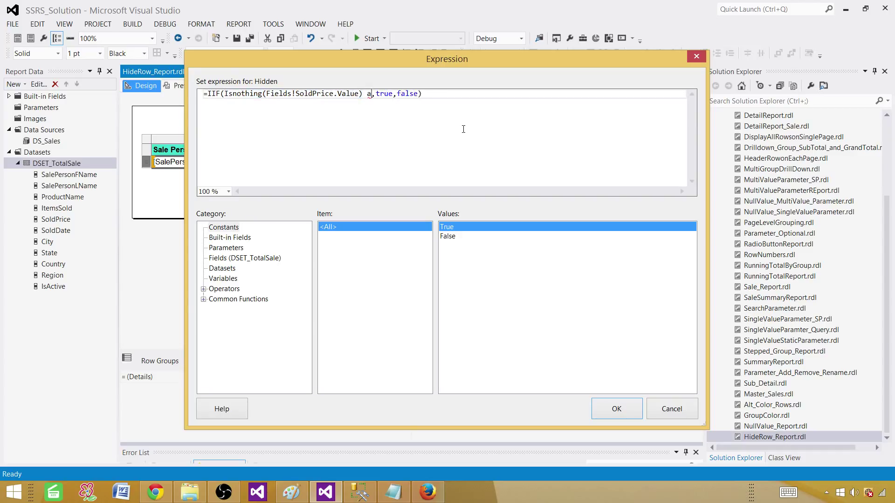
pyautogui.write('nd Isnothing(')
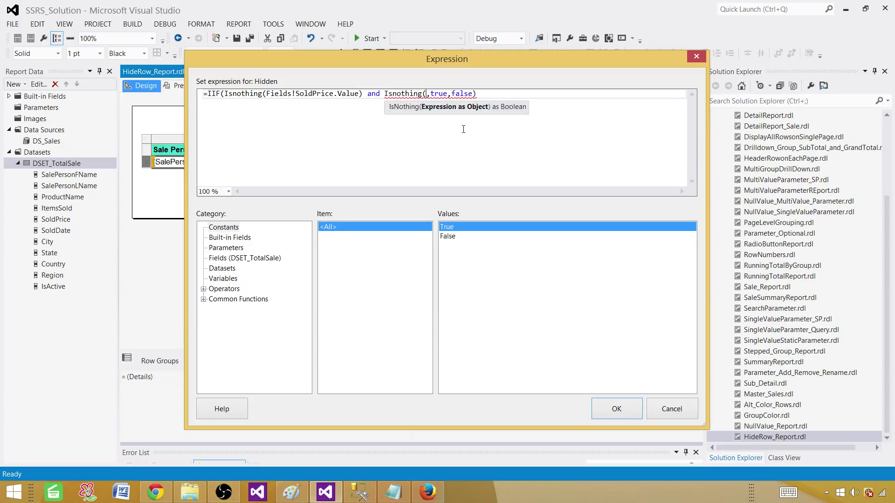
pyautogui.click(244, 258)
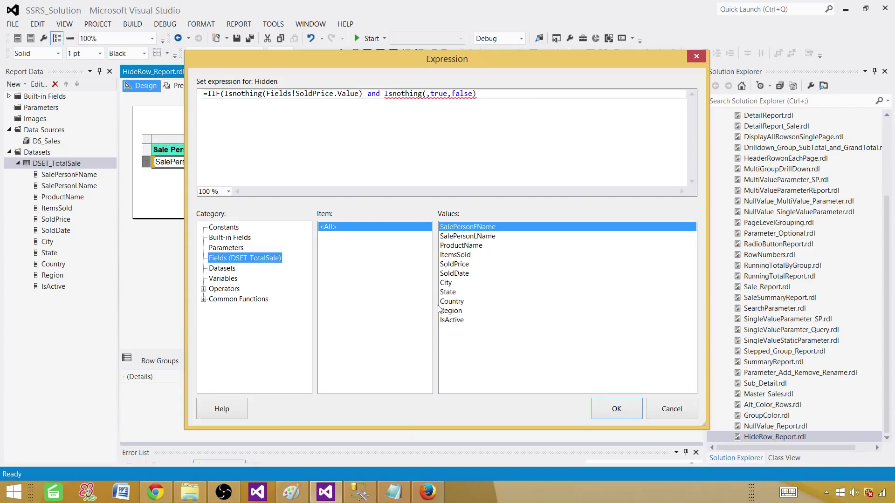
pyautogui.doubleClick(451, 310)
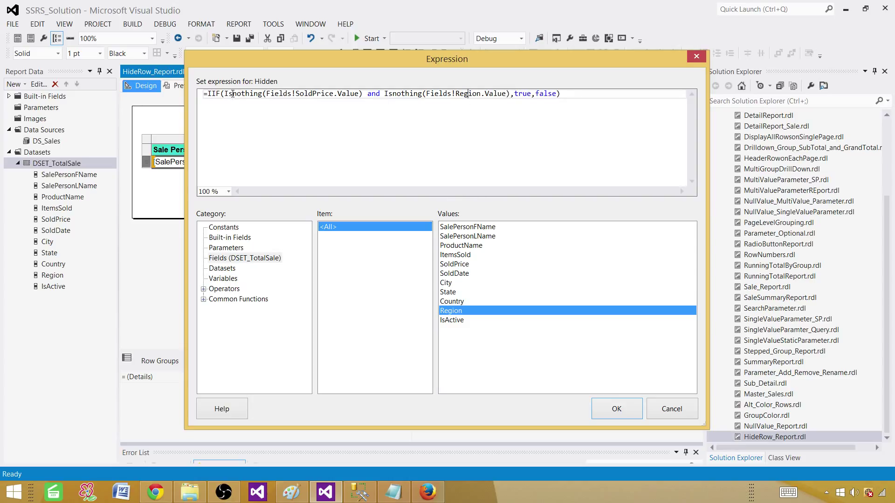
pyautogui.moveTo(224, 93); pyautogui.dragTo(358, 94)
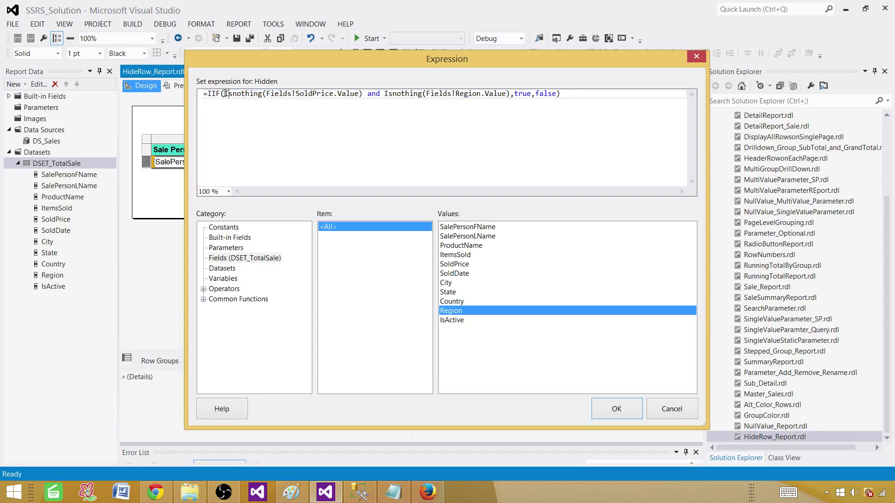
pyautogui.write('(')
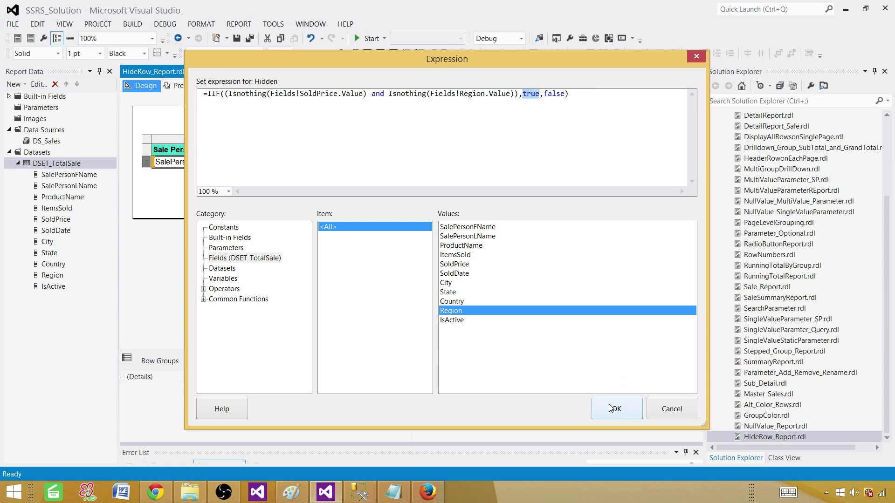
pyautogui.click(617, 408)
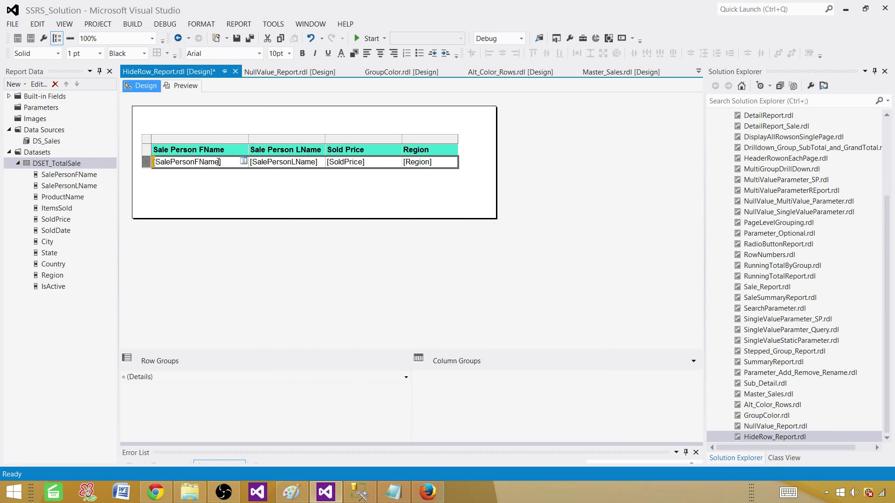
# Preview the report showing 11 rows, then return to design
pyautogui.click(185, 86)
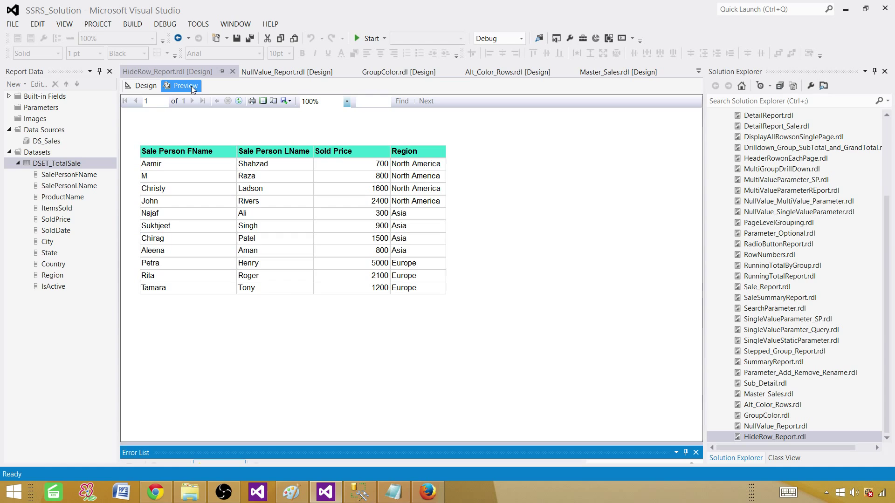
pyautogui.moveTo(360, 291)
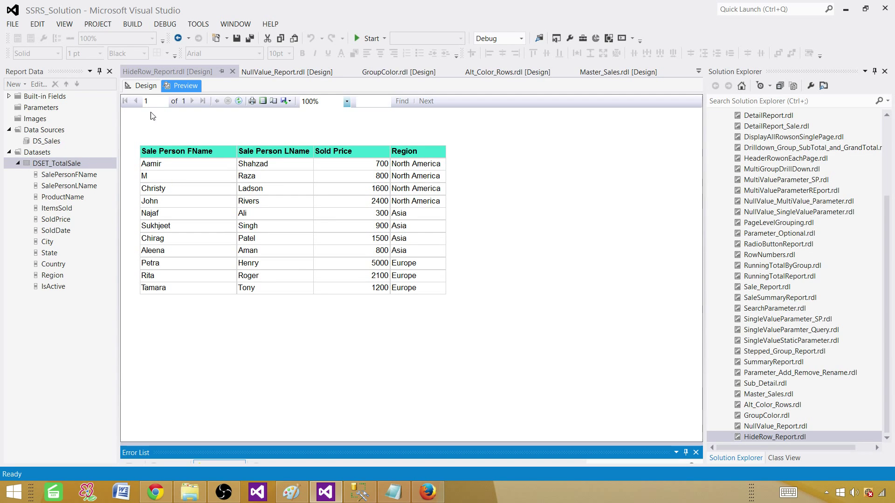
pyautogui.click(139, 85)
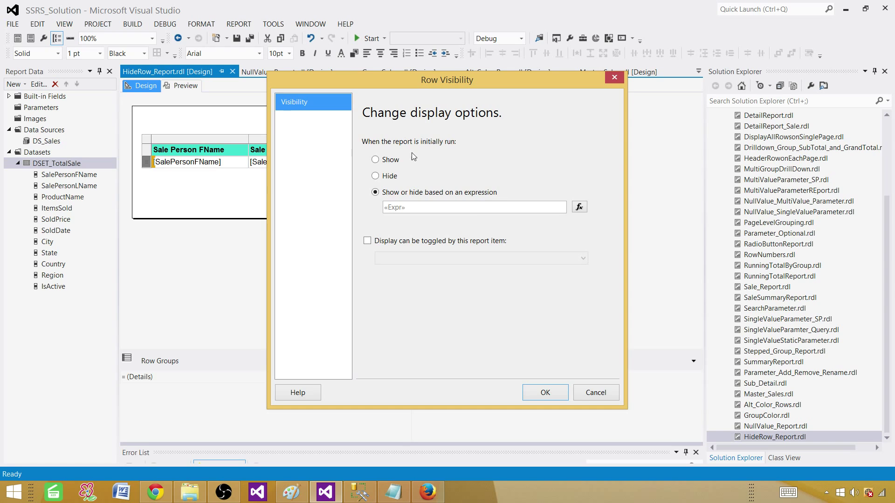
# Replace Region with SalePersonFName in the Hidden expression and apply the change
pyautogui.click(580, 206)
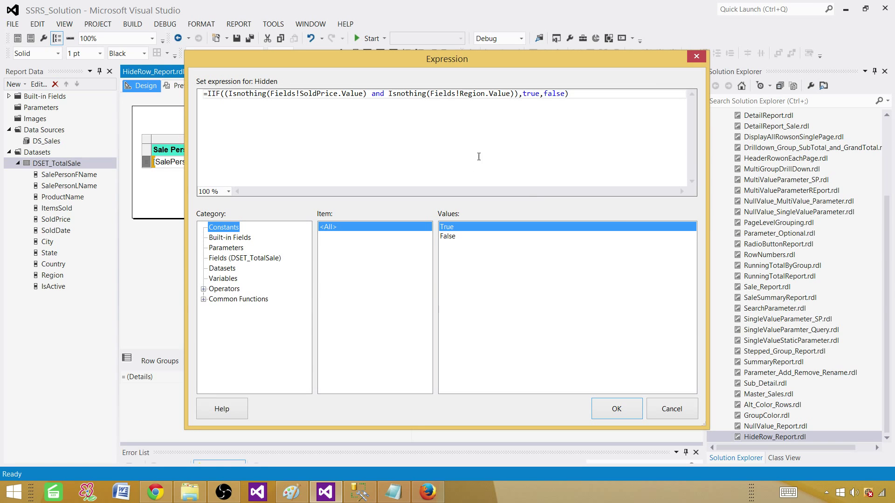
pyautogui.click(244, 258)
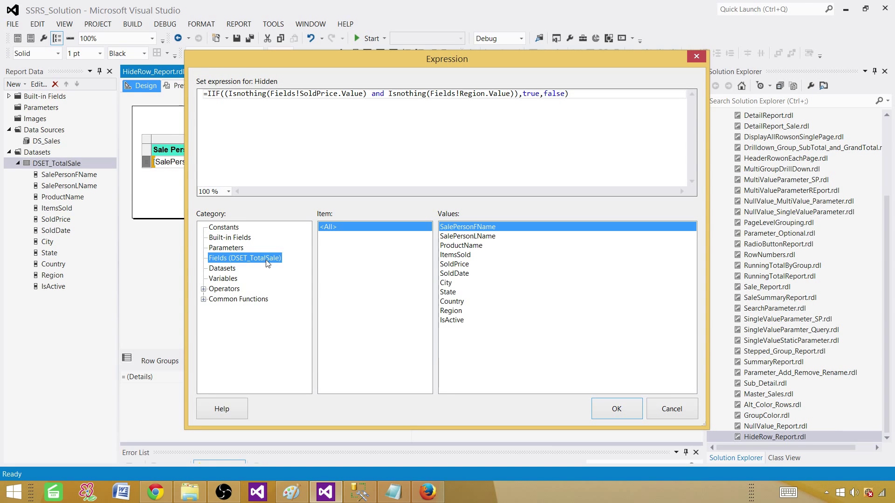
pyautogui.moveTo(476, 252)
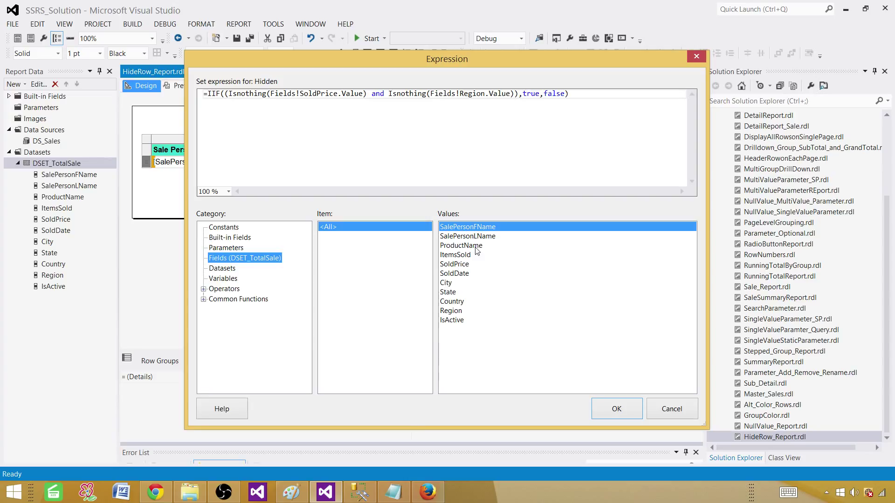
pyautogui.moveTo(474, 229)
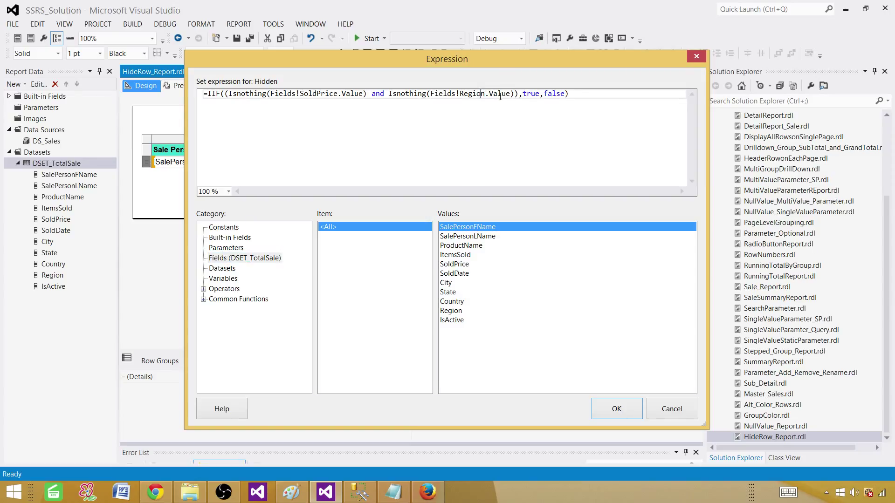
pyautogui.doubleClick(468, 94)
pyautogui.write('SalePersonFName')
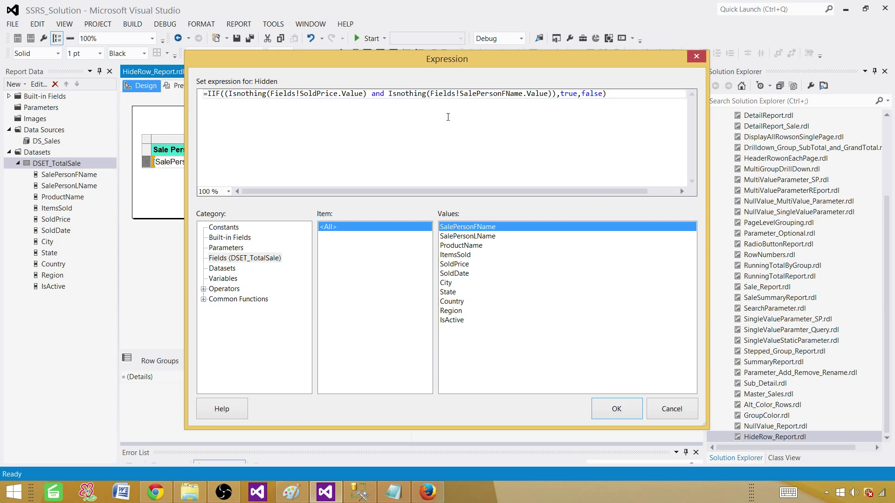
pyautogui.click(616, 409)
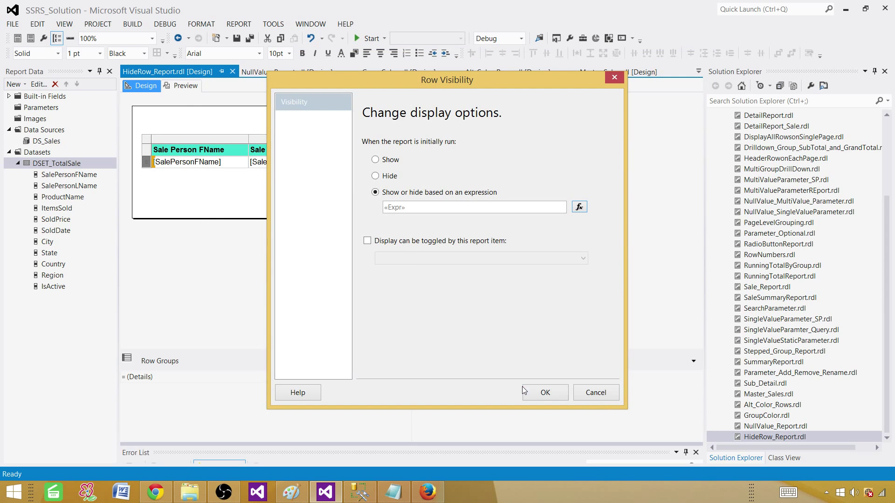
pyautogui.click(545, 392)
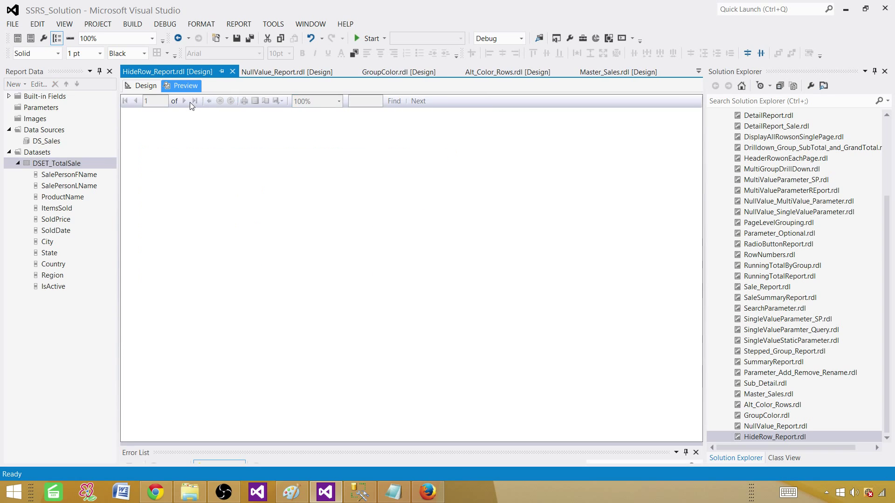
pyautogui.click(180, 86)
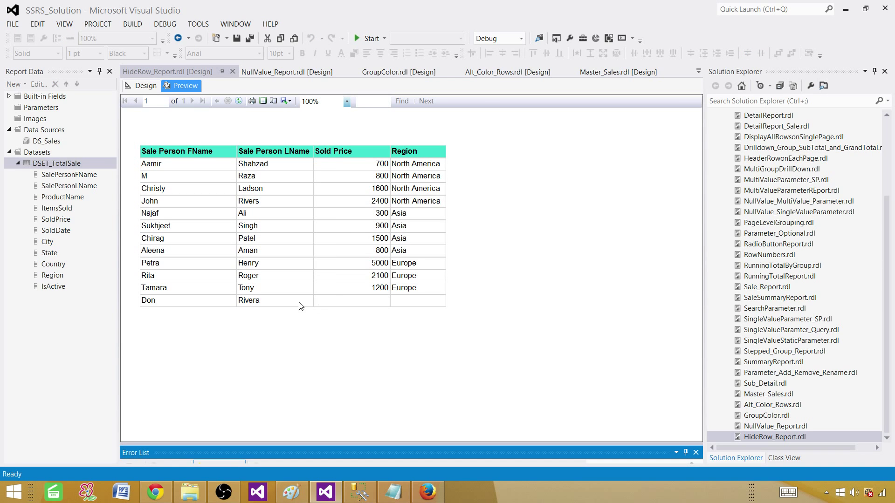
pyautogui.moveTo(322, 305)
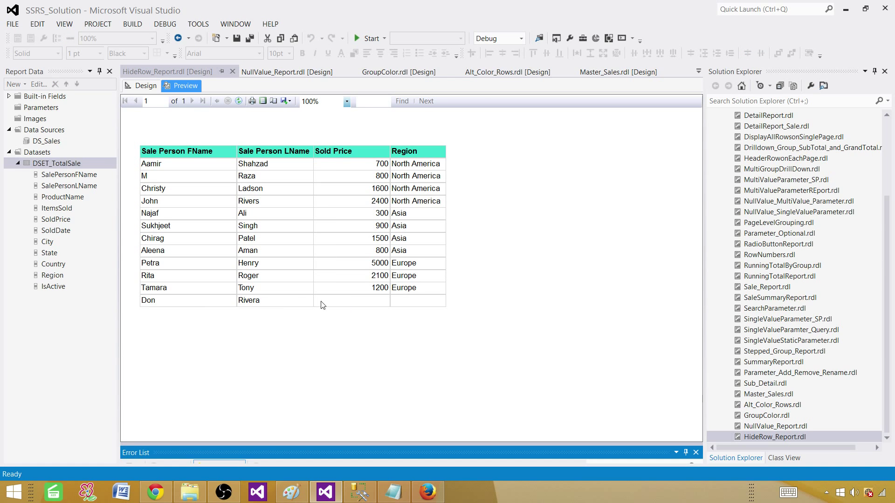
pyautogui.moveTo(124, 37)
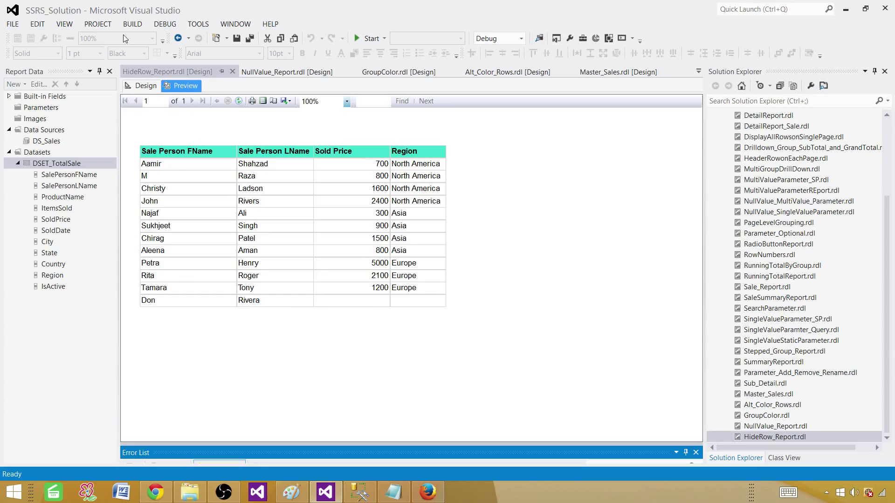
pyautogui.click(144, 86)
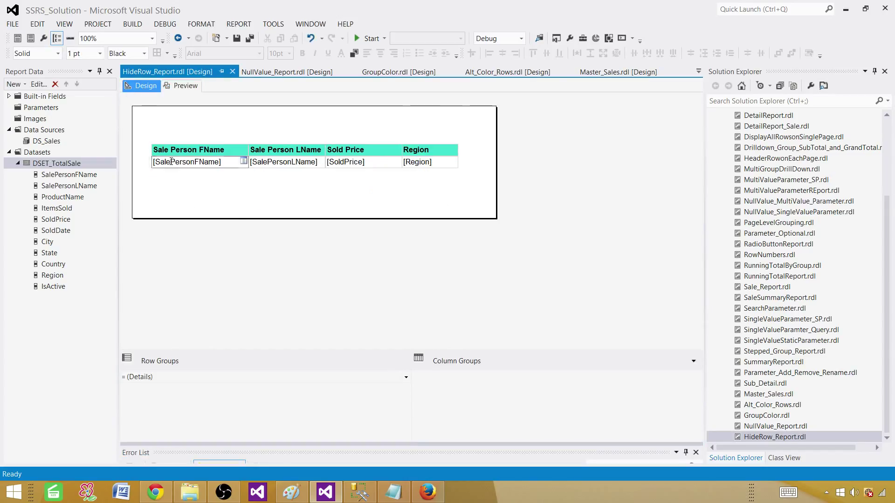
# Replace SalePersonFName with Region in the row visibility expression's second IsNothing check
pyautogui.rightClick(150, 161)
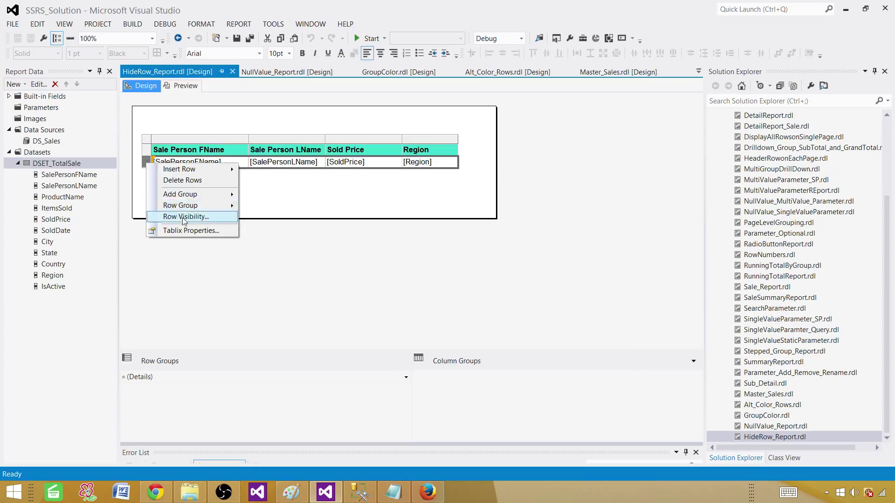
pyautogui.click(185, 217)
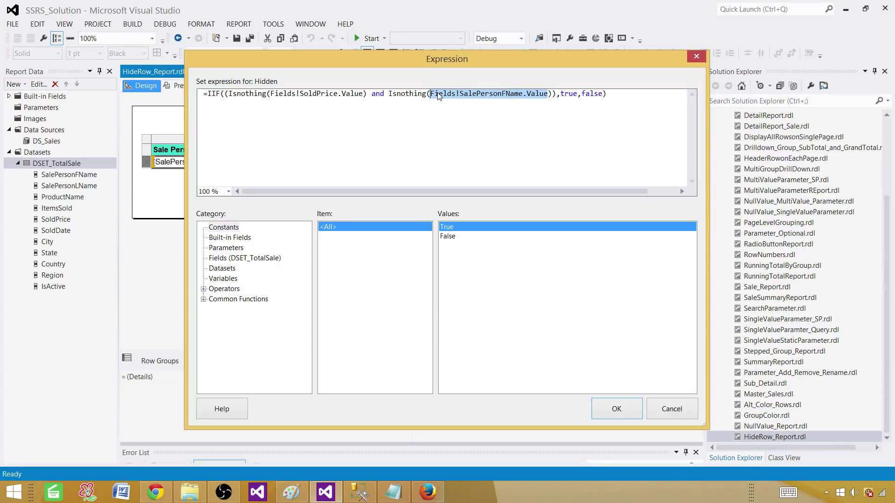
pyautogui.press('Delete')
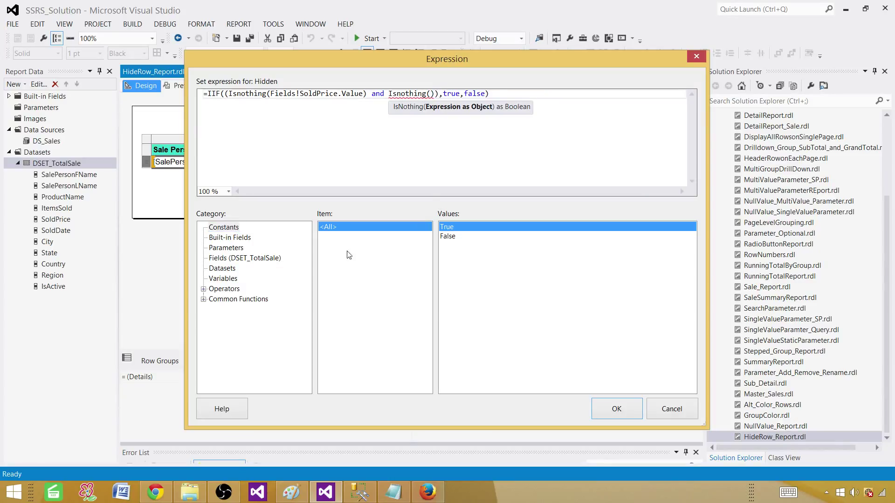
pyautogui.click(245, 258)
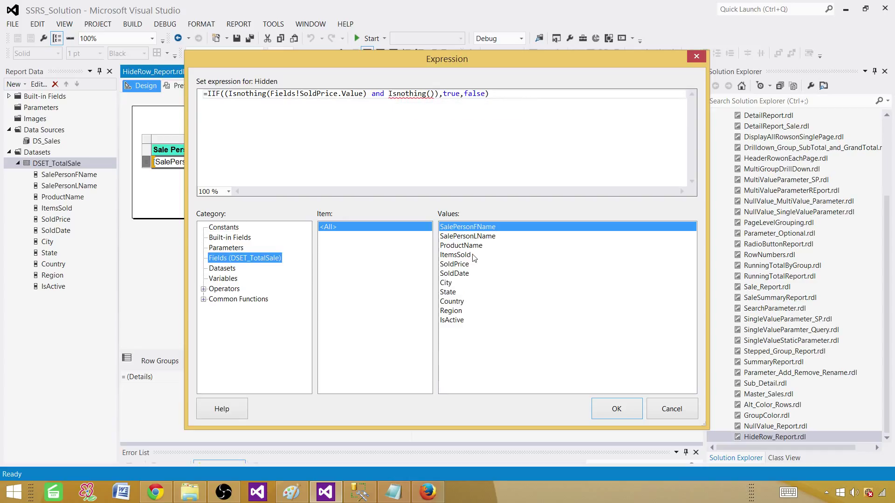
pyautogui.click(451, 310)
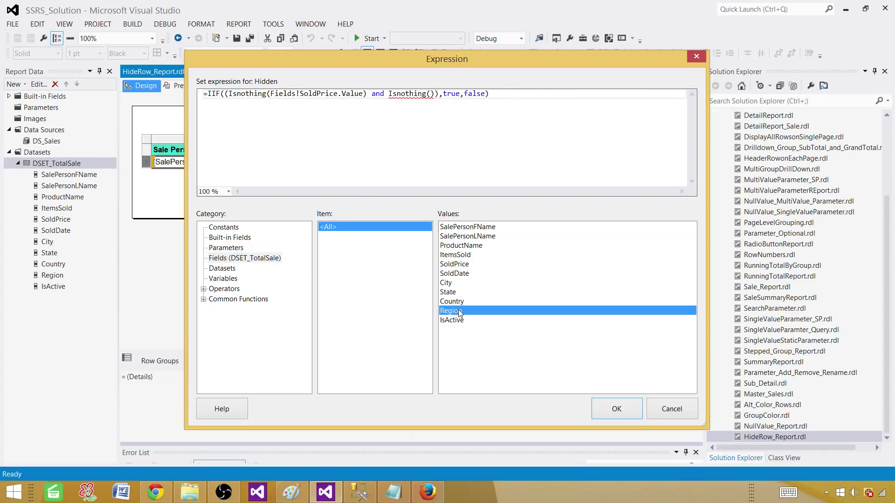
pyautogui.doubleClick(450, 311)
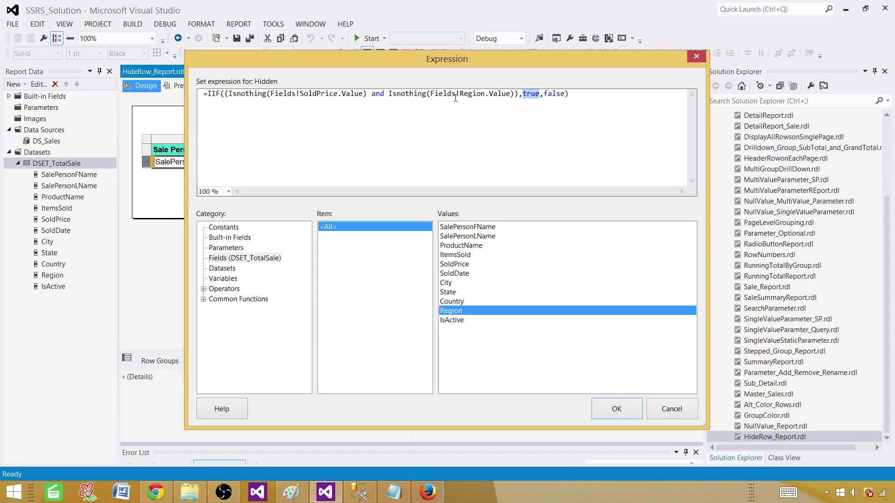
pyautogui.moveTo(486, 102)
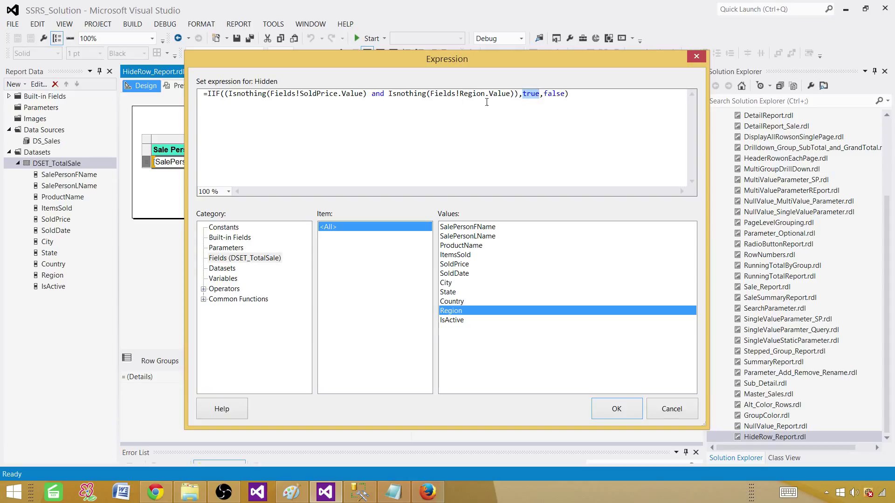
pyautogui.moveTo(532, 99)
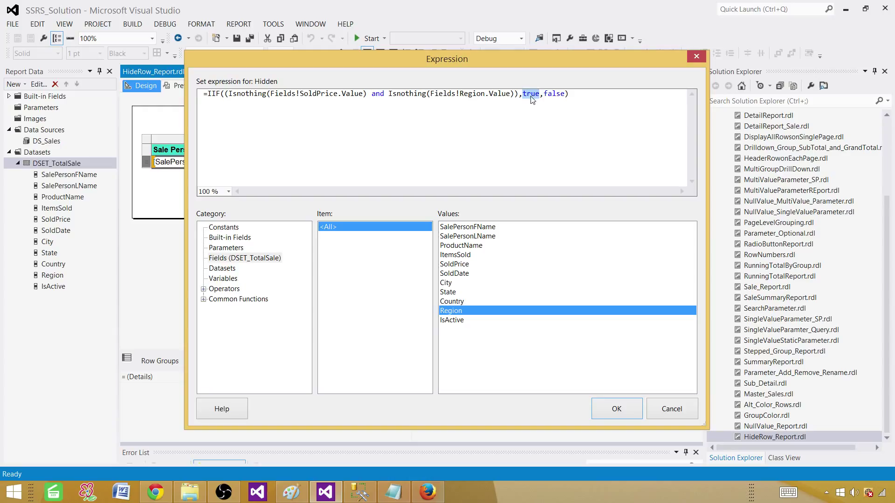